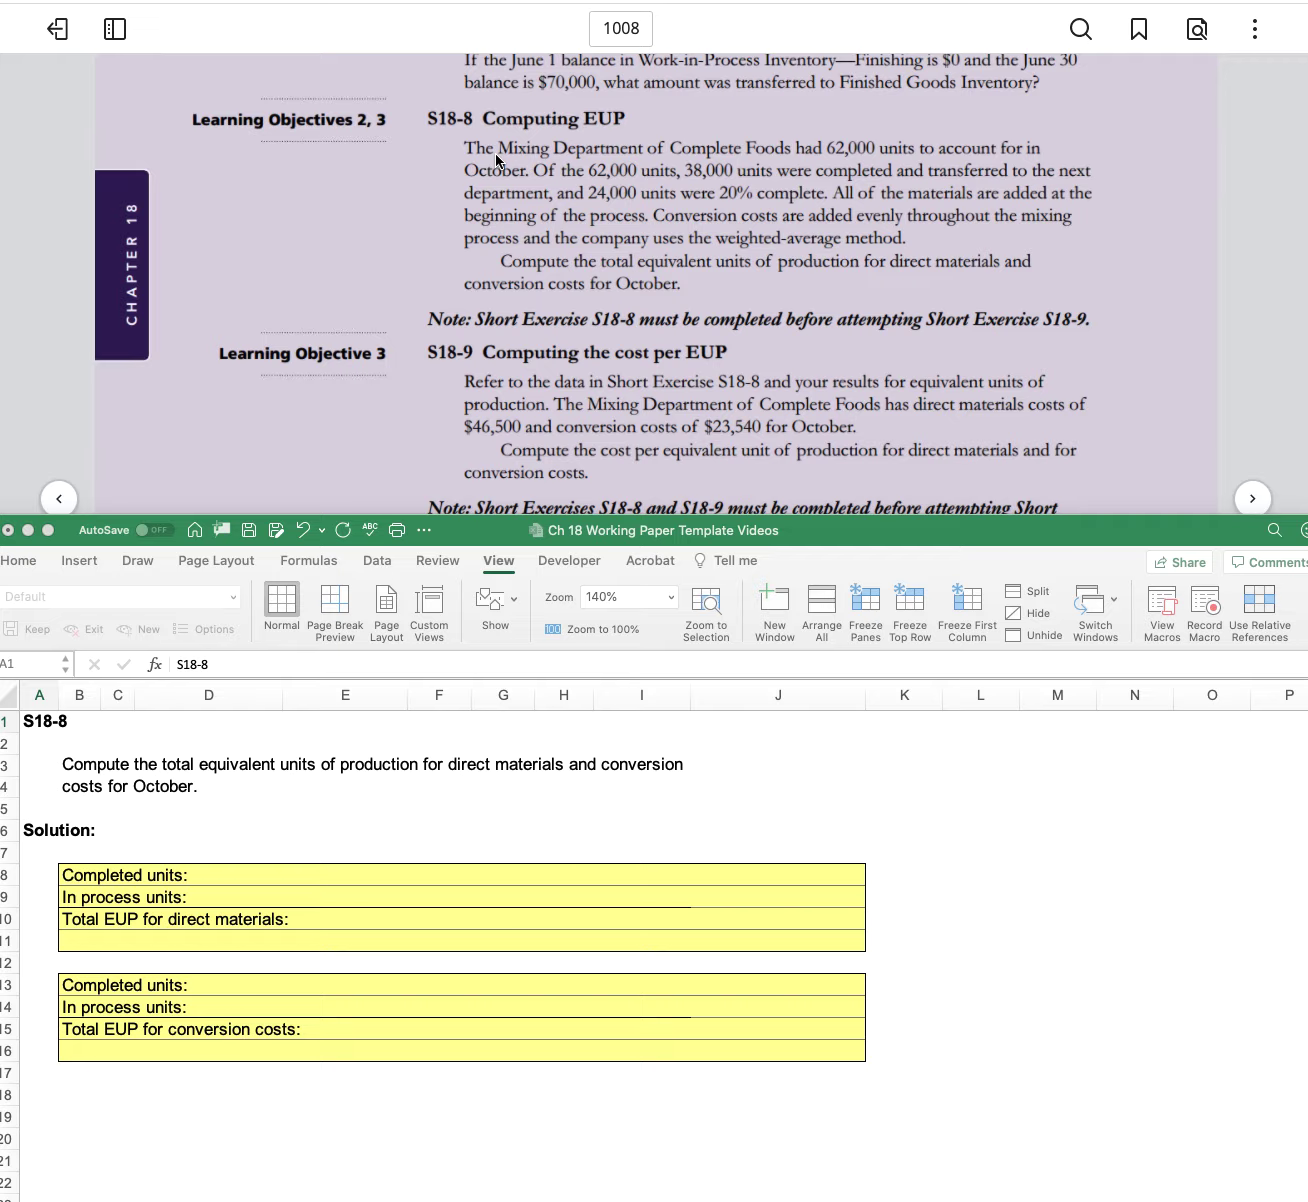
pyautogui.moveTo(560, 178)
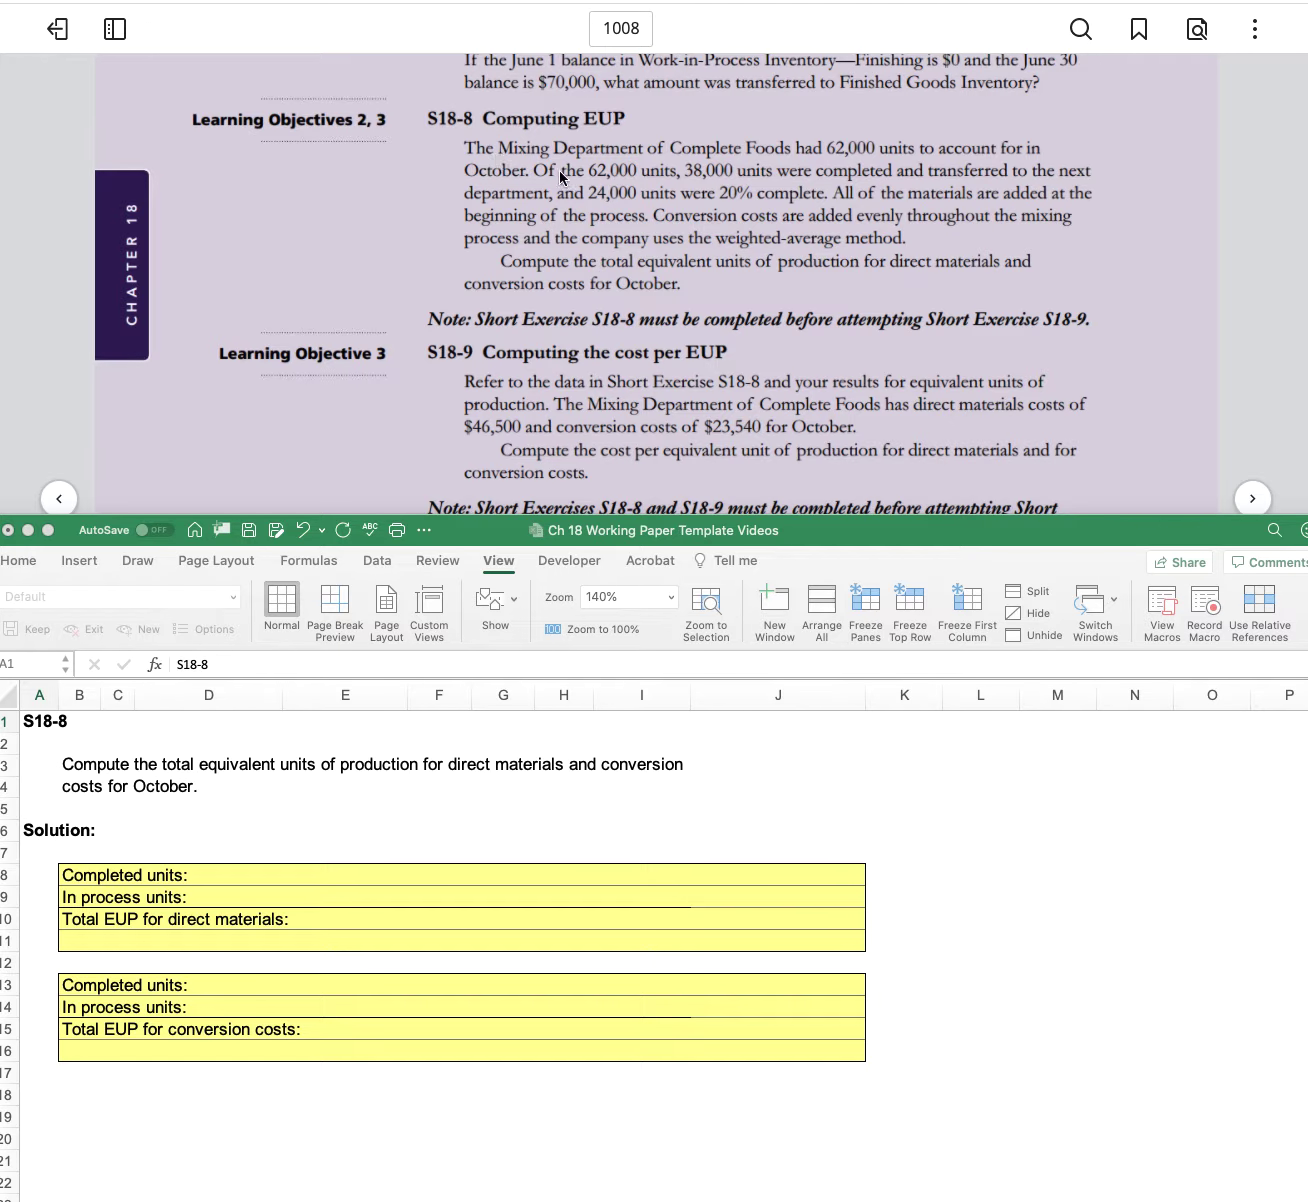
pyautogui.moveTo(744, 180)
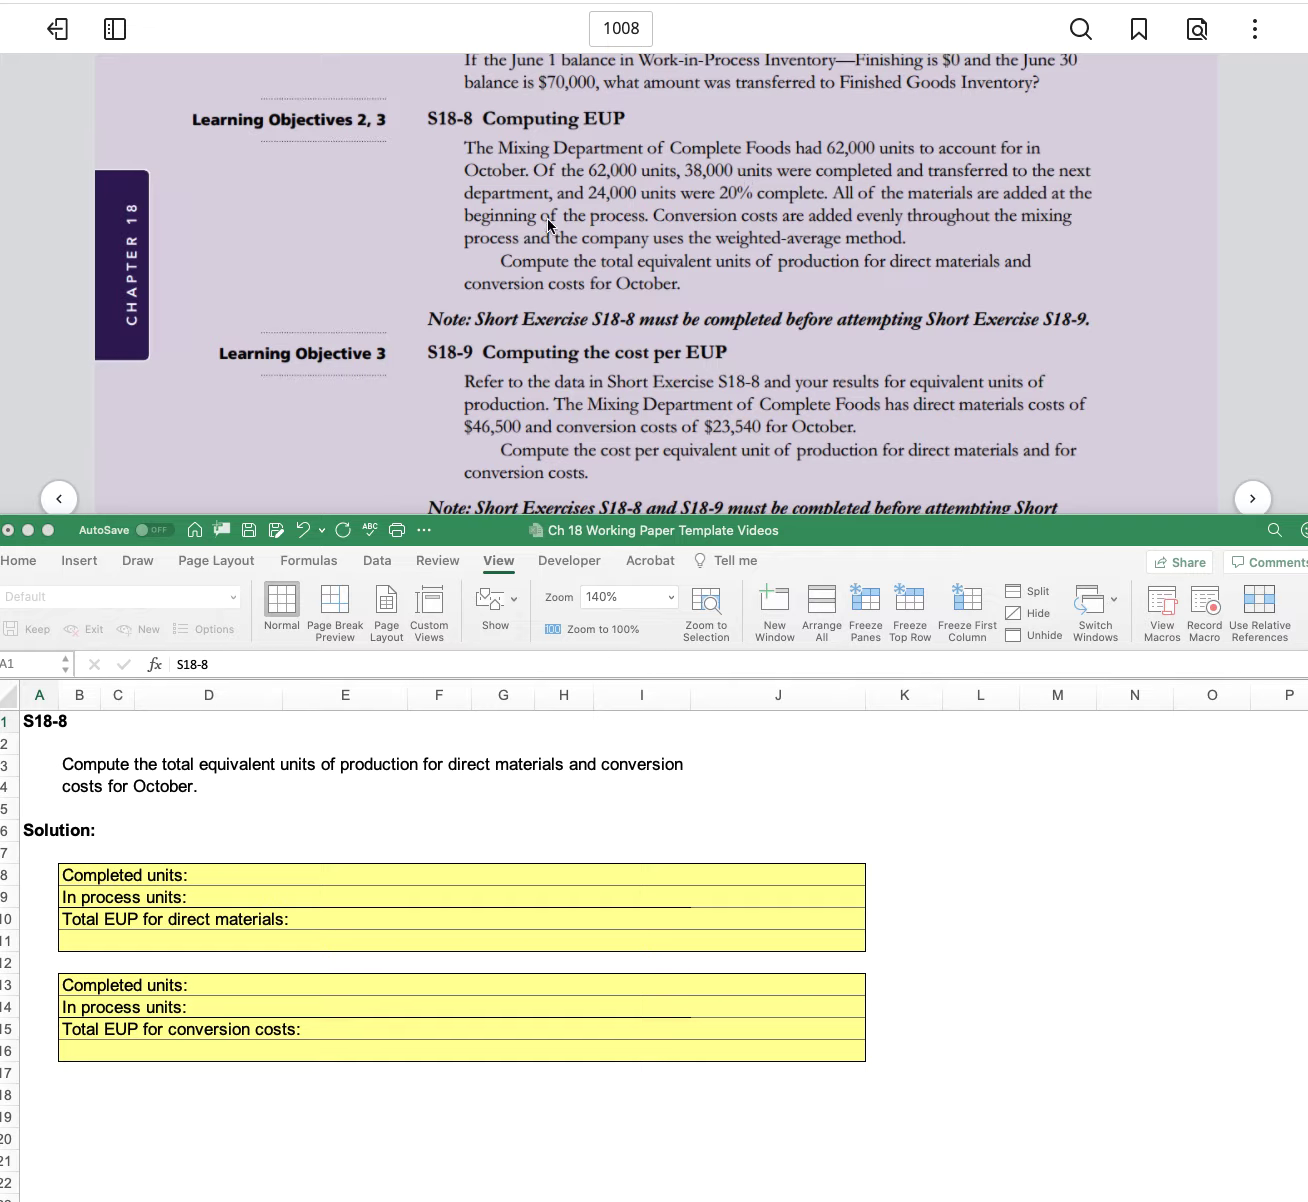
pyautogui.moveTo(608, 202)
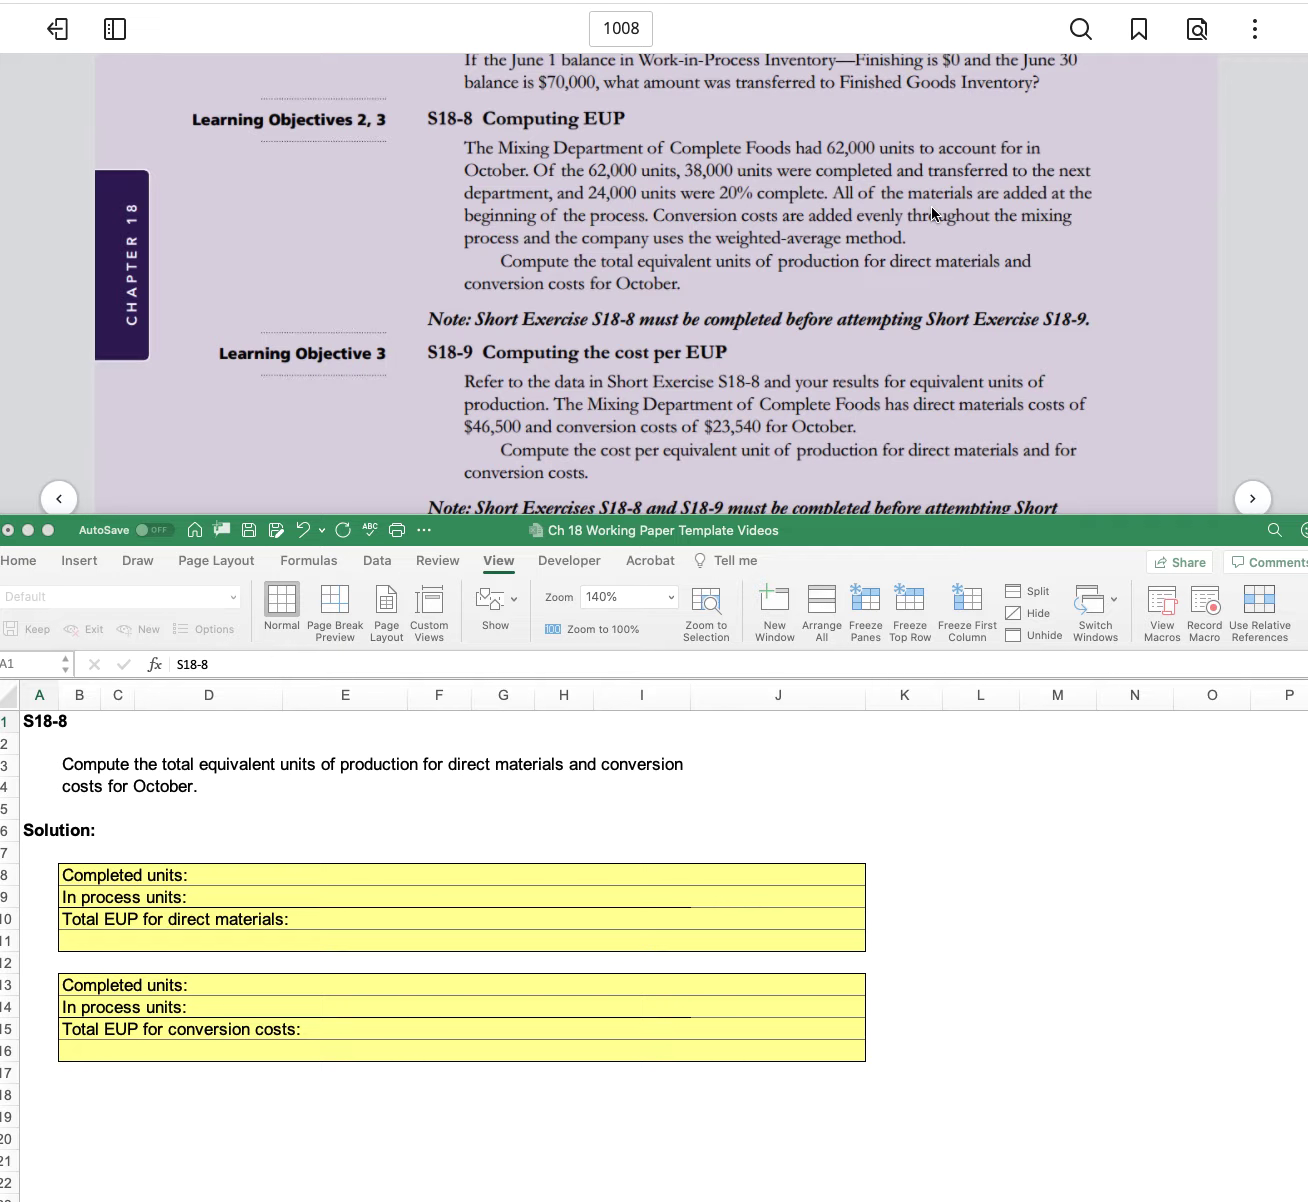
pyautogui.moveTo(614, 228)
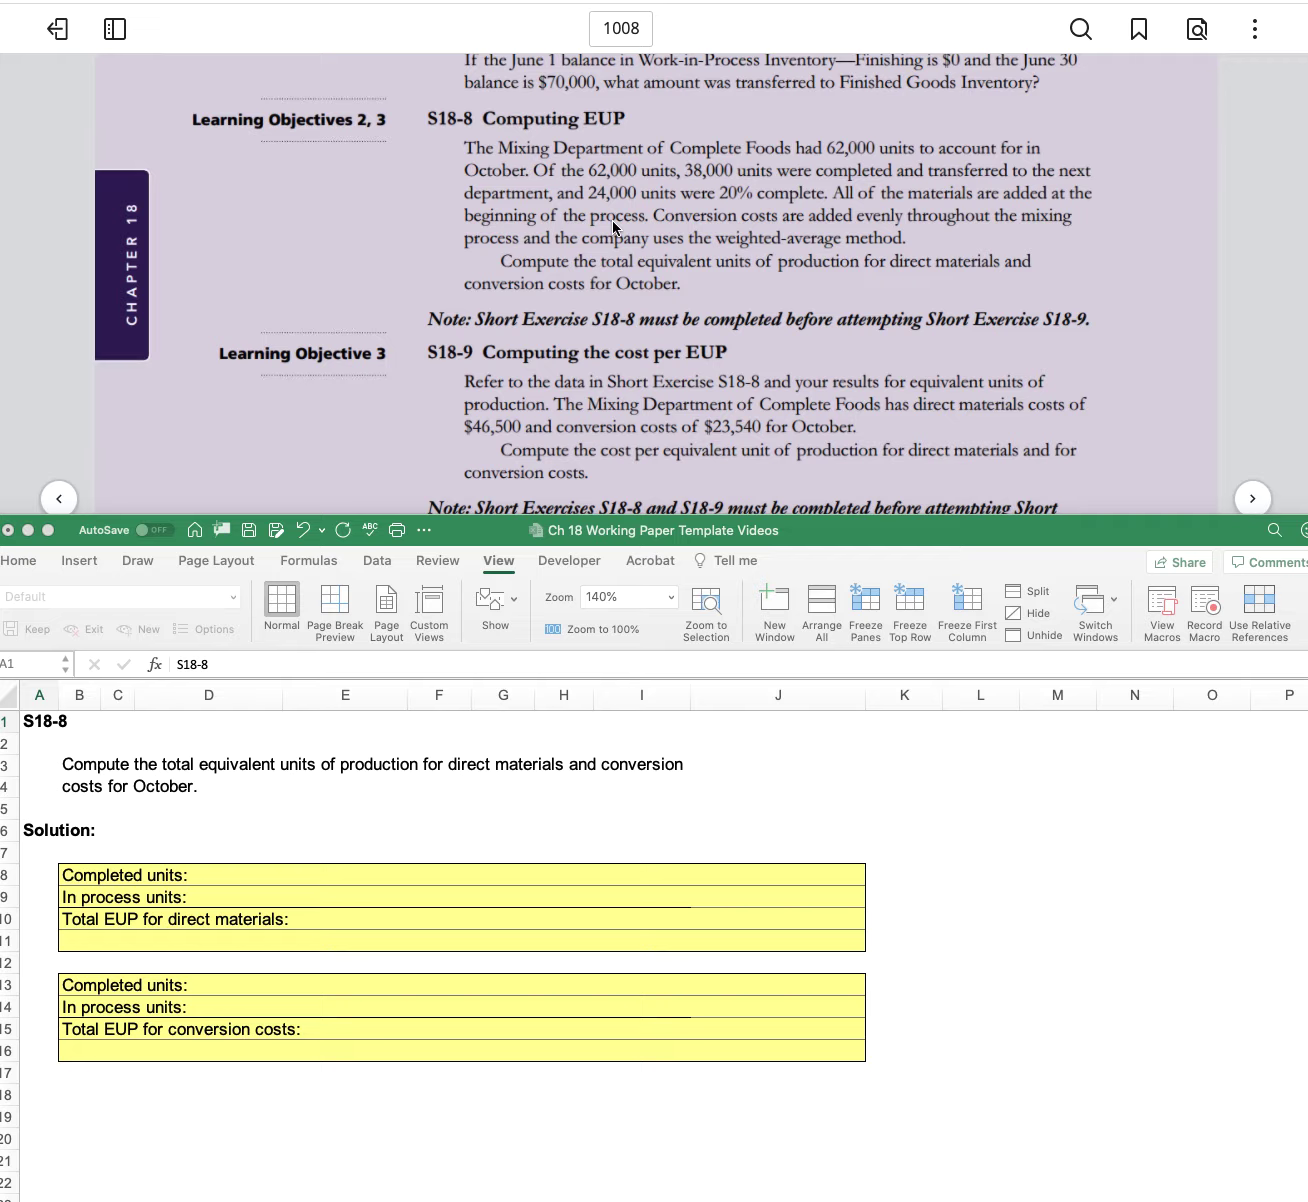
pyautogui.moveTo(904, 236)
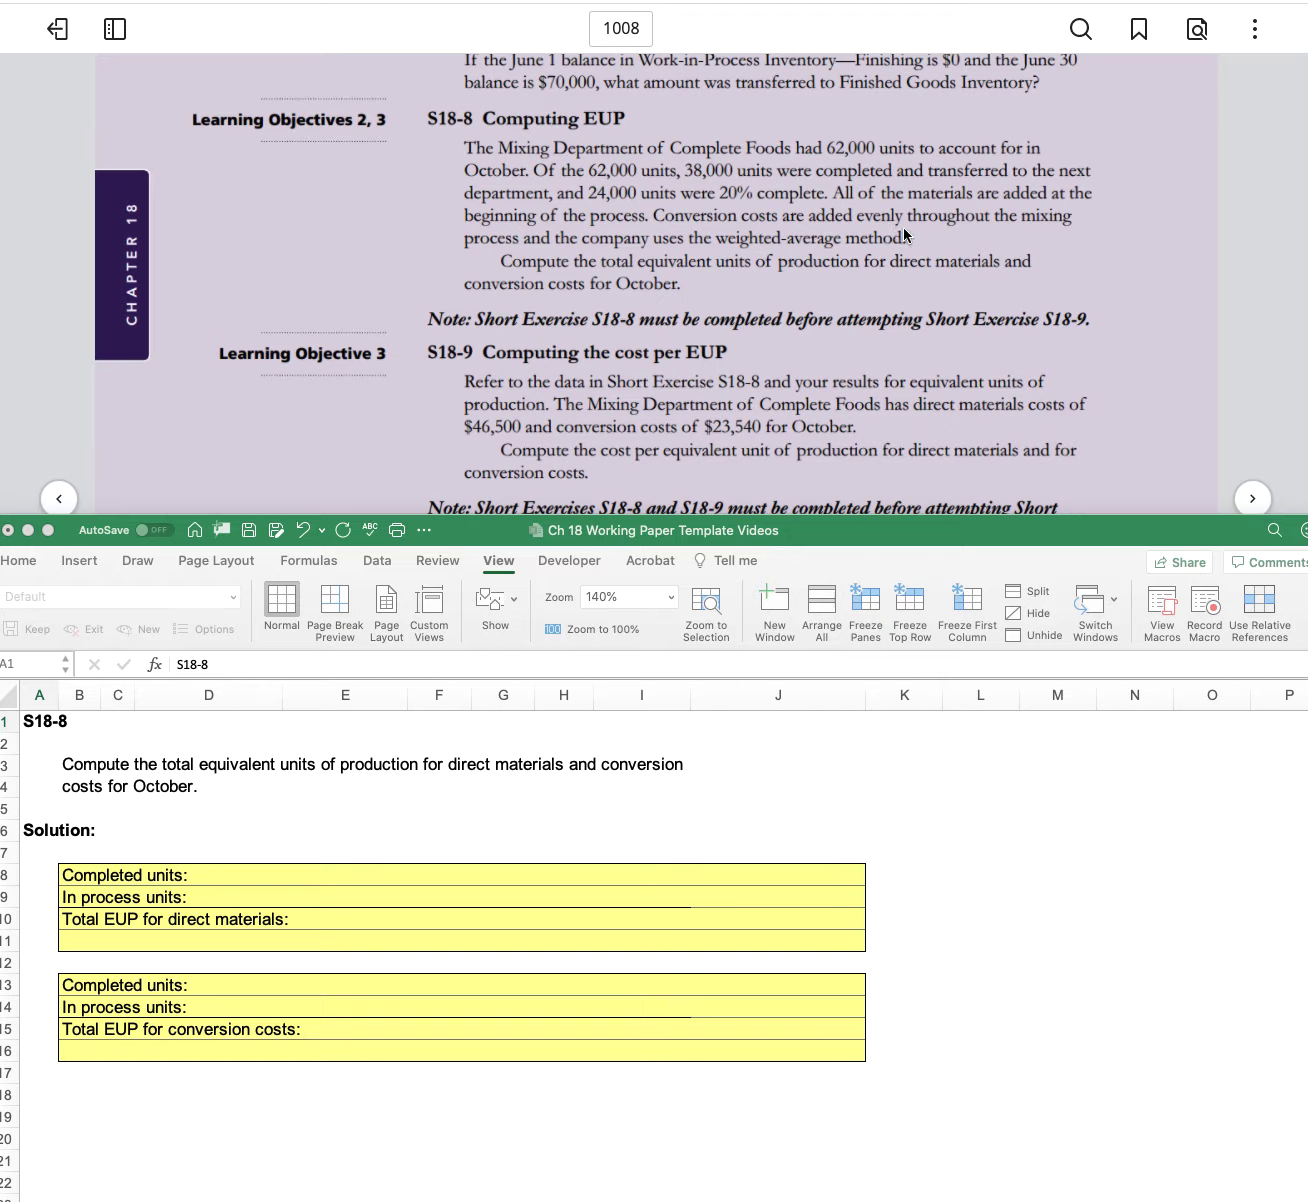
pyautogui.moveTo(576, 248)
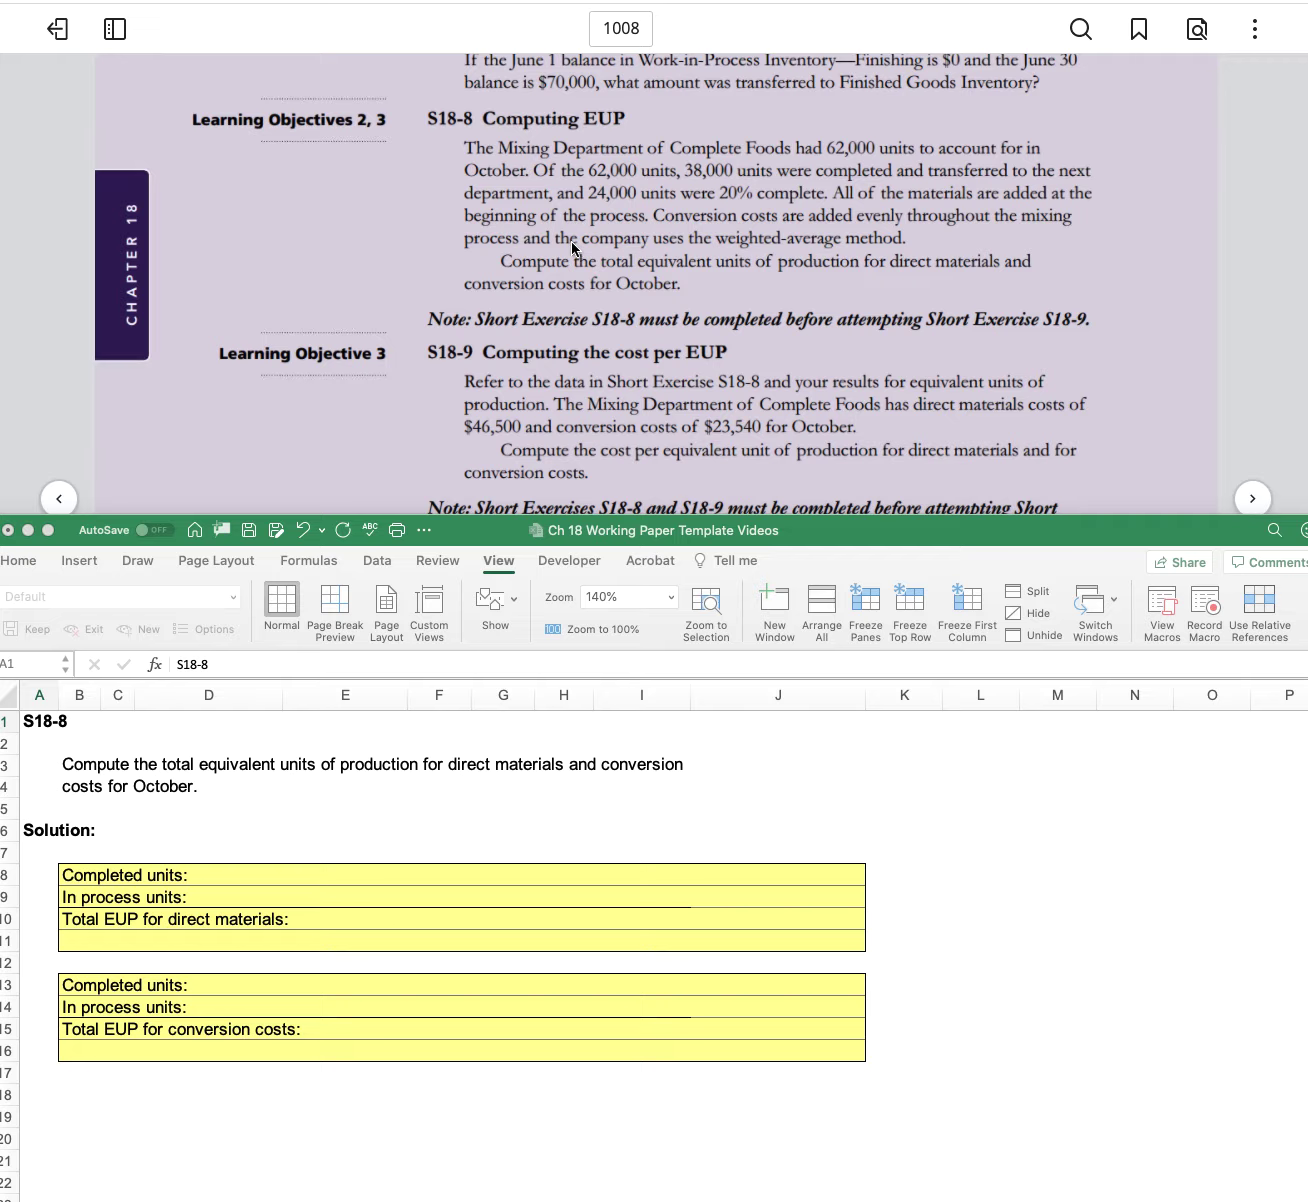
pyautogui.moveTo(1100, 284)
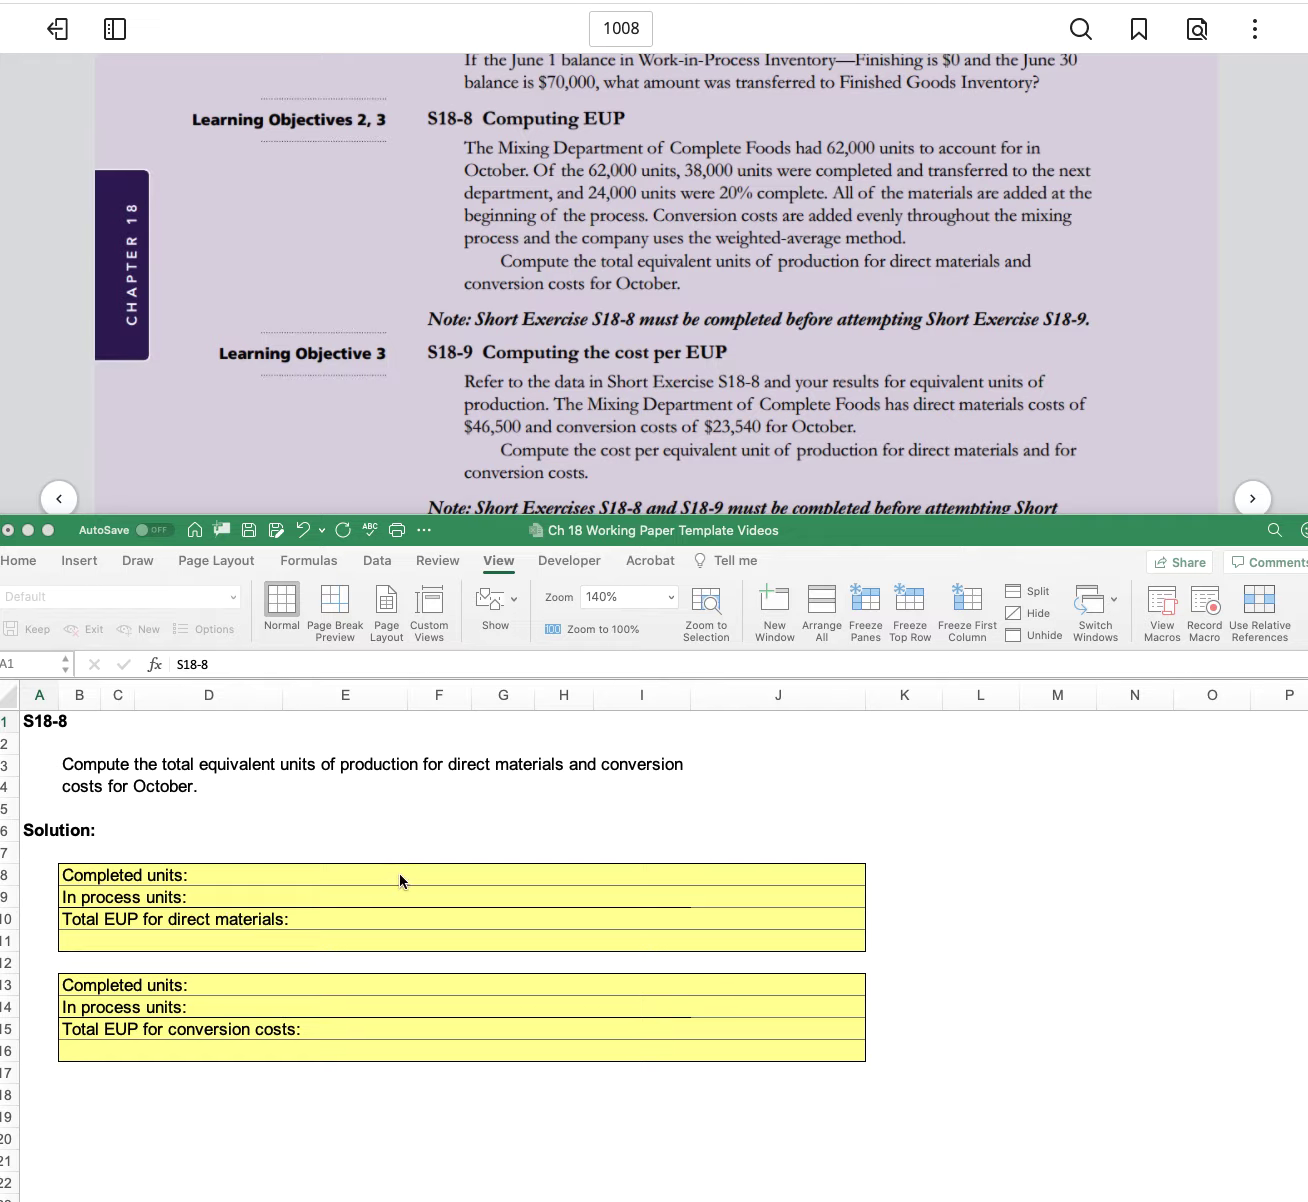
# - Enter completed units as 38000 x 100% with an equivalent amount of 38000
pyautogui.click(438, 874)
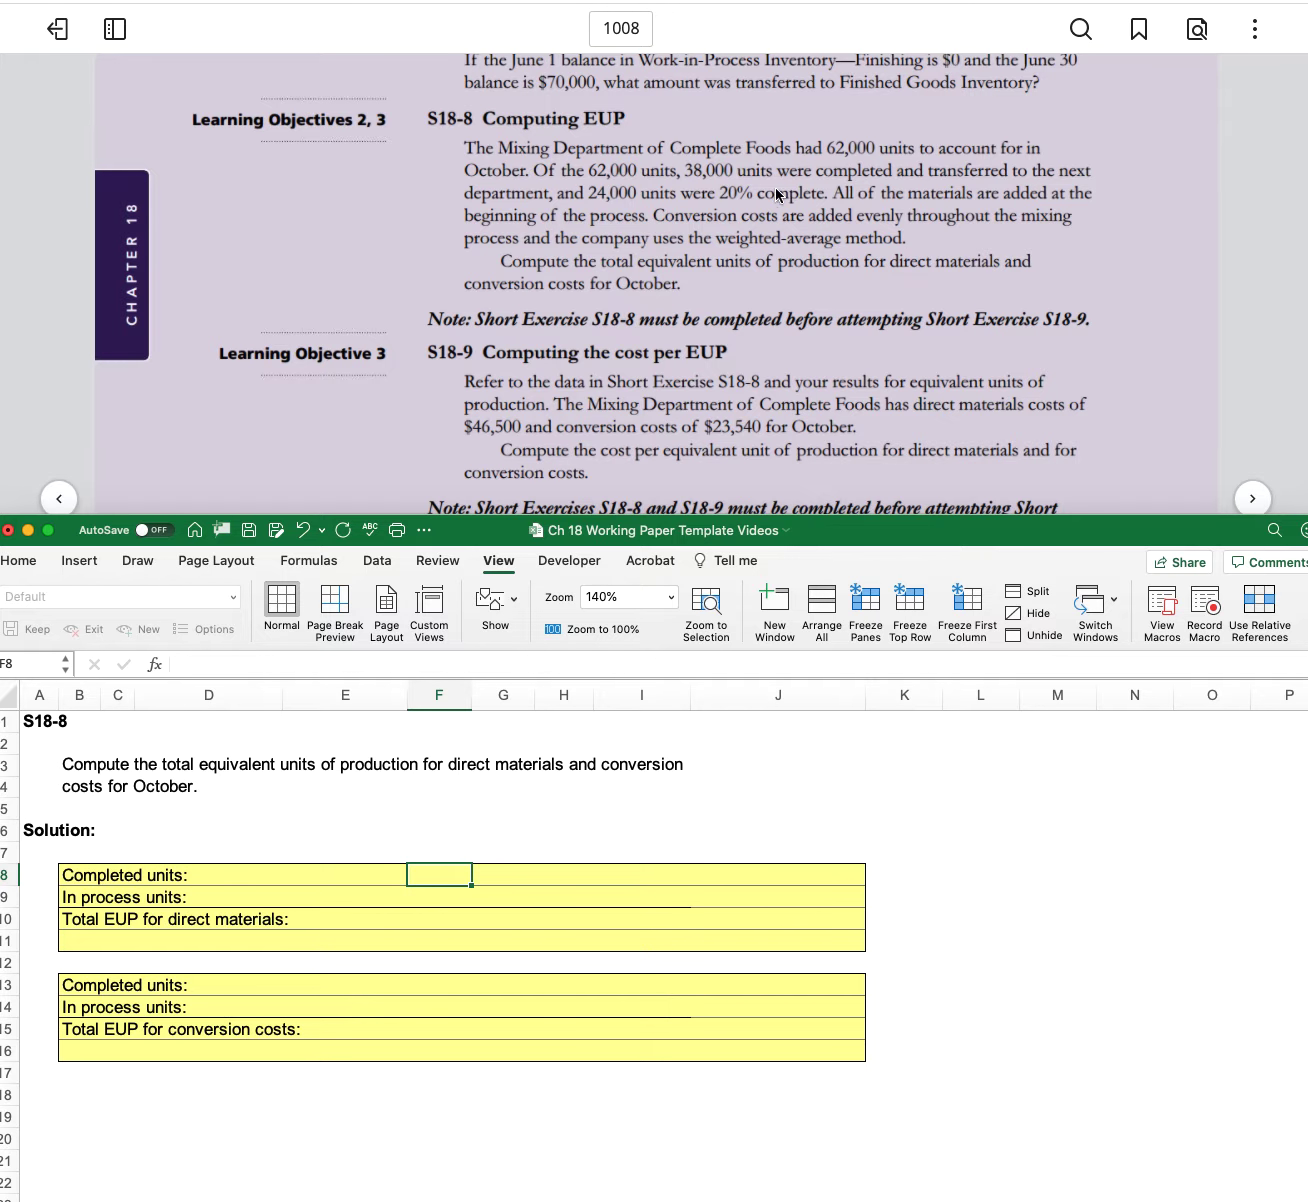
pyautogui.write('38000')
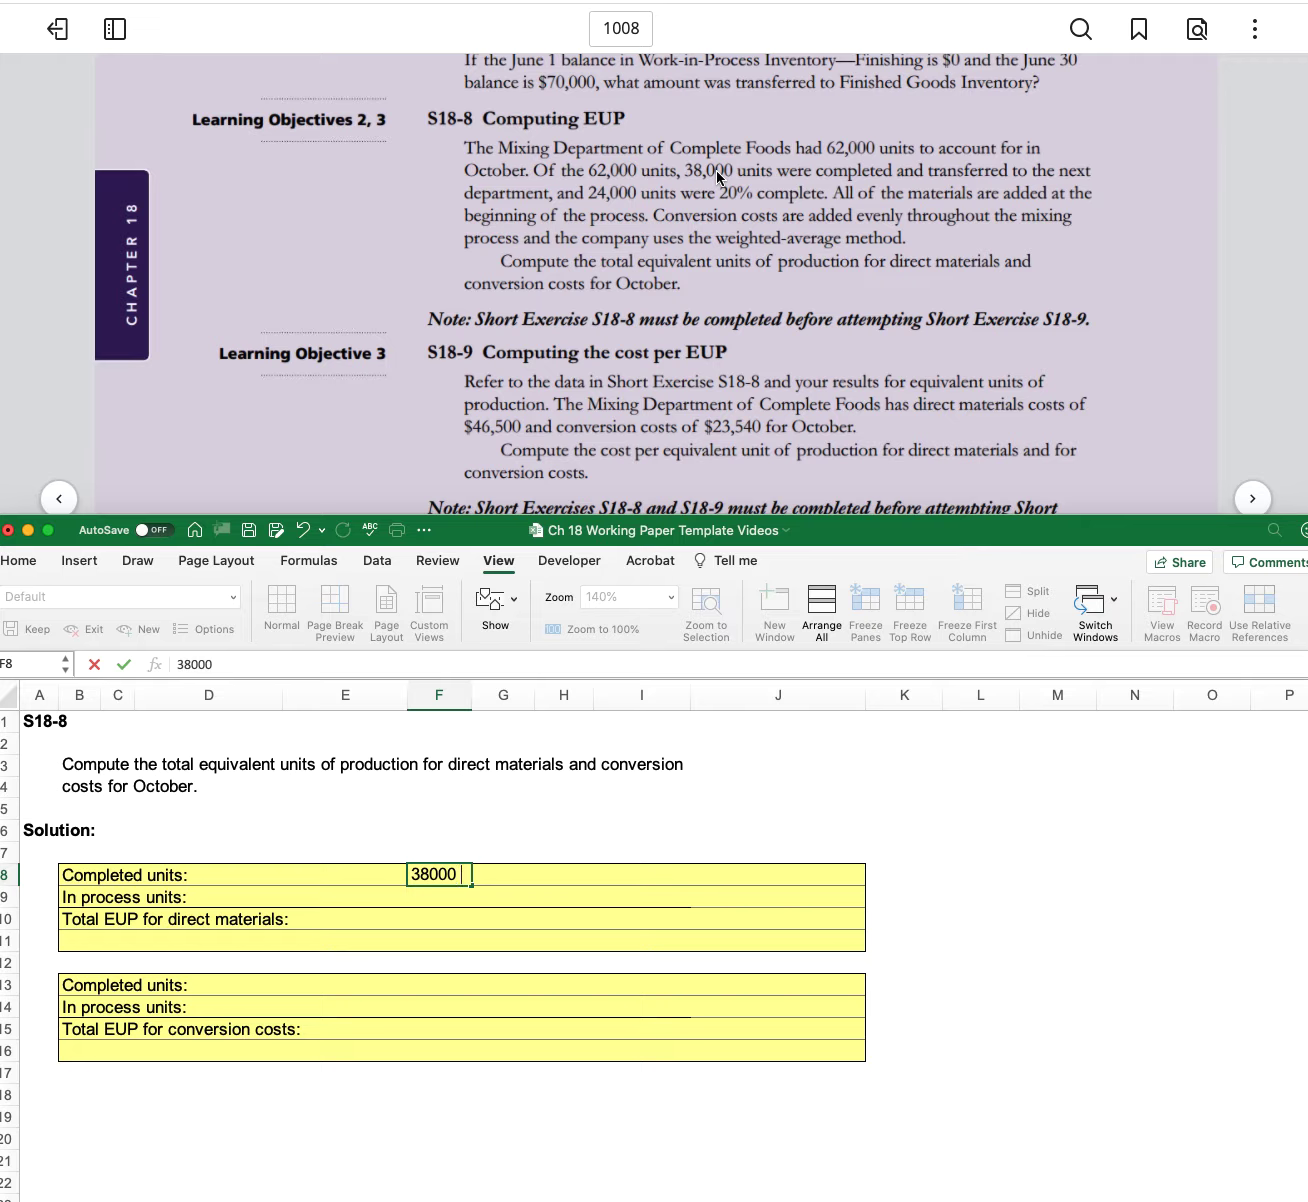
pyautogui.write('x 100%')
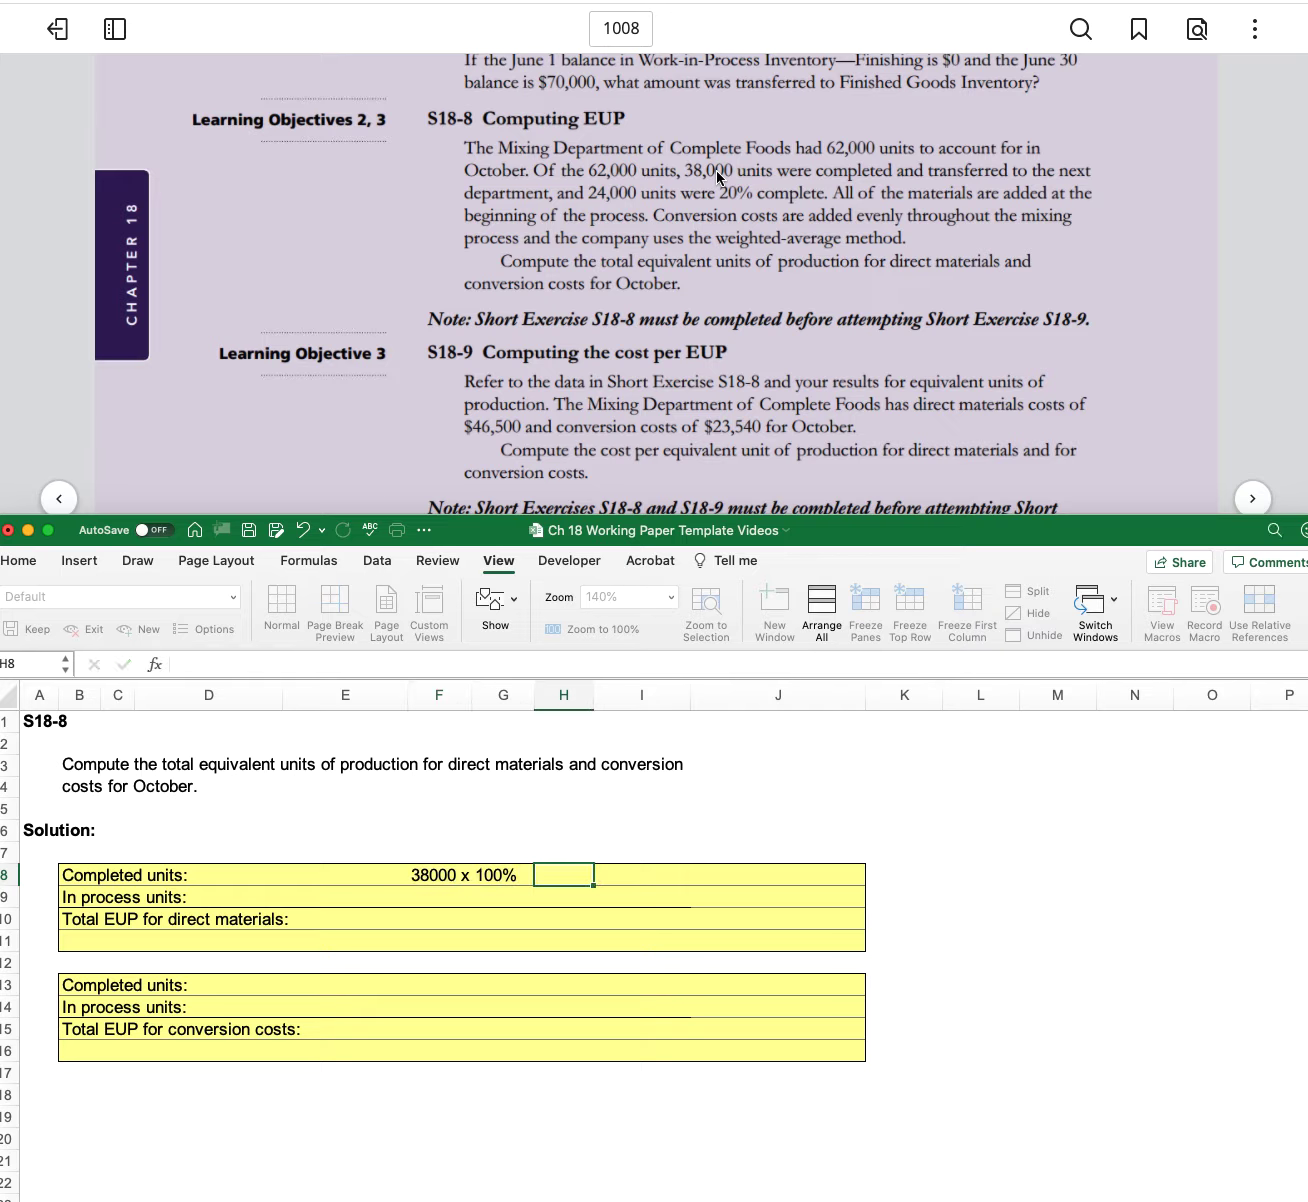
pyautogui.click(778, 874)
pyautogui.write('38000')
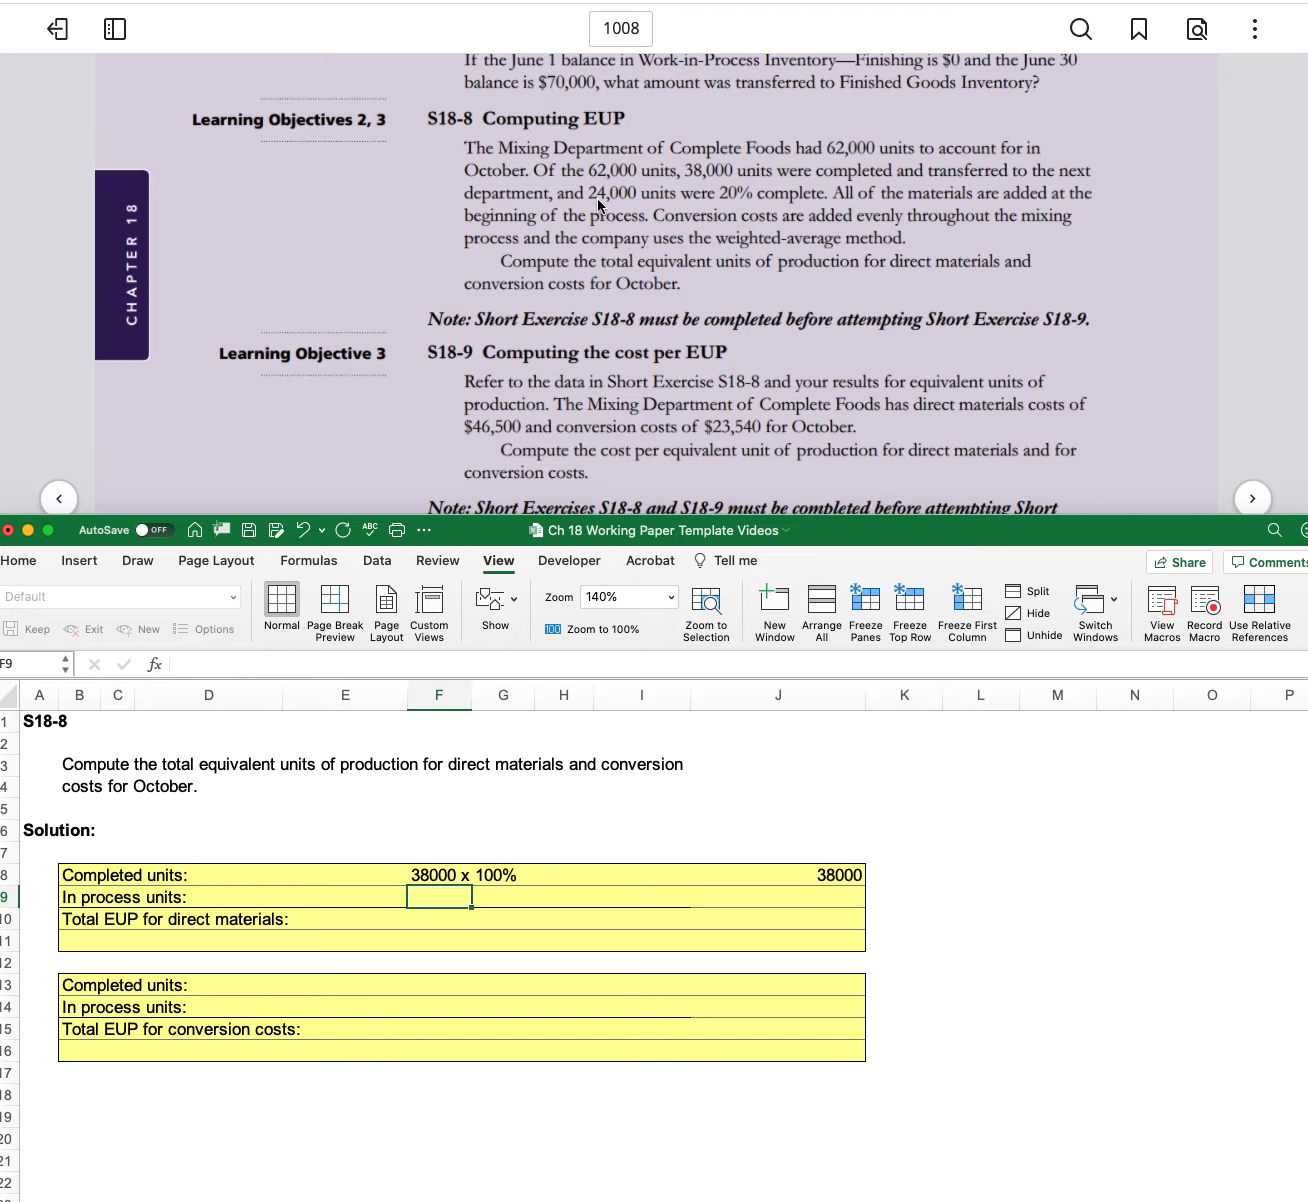
# - Enter in-process units as 24000 x 100% with an equivalent amount of 24000
pyautogui.write('240')
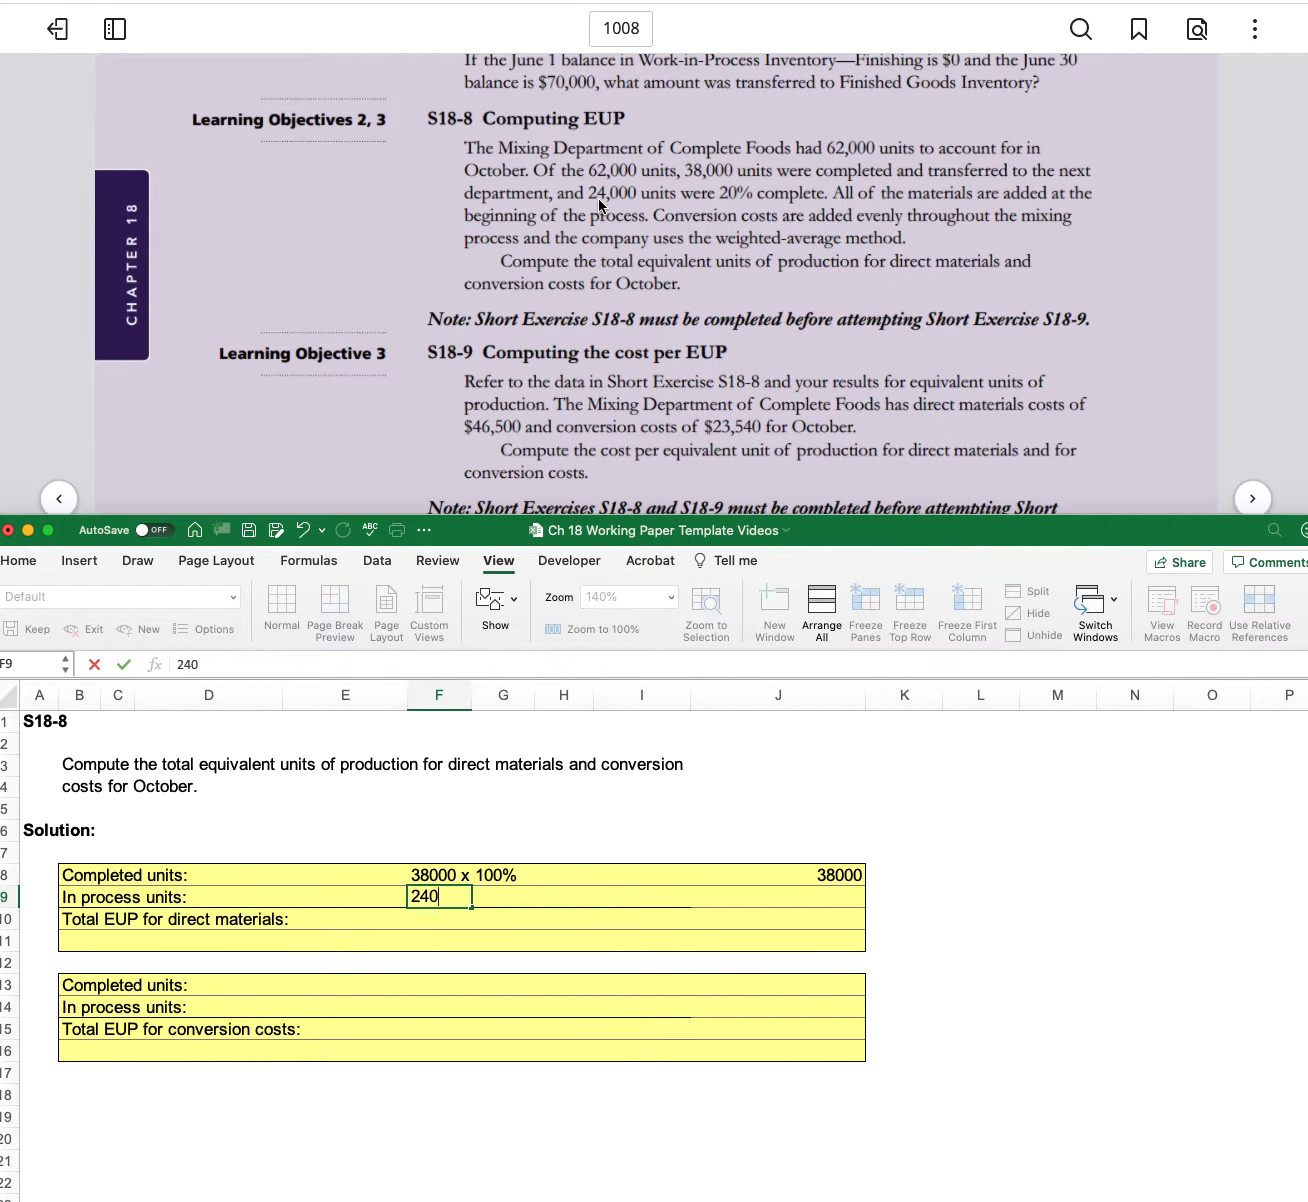
pyautogui.write('24000 x')
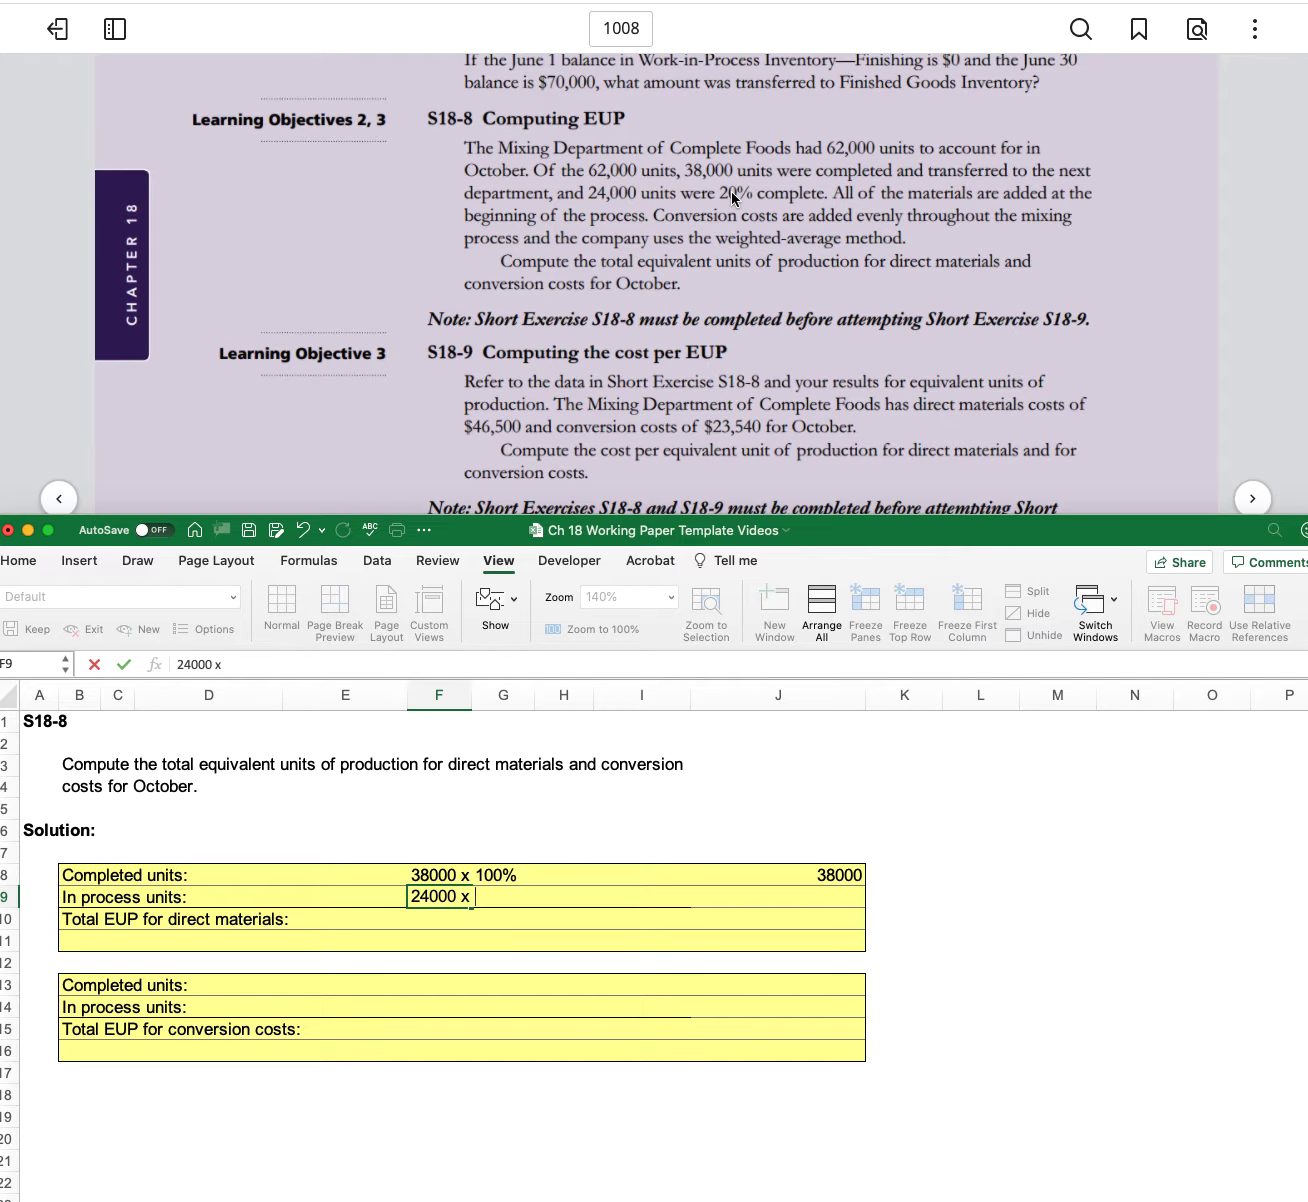
pyautogui.moveTo(864, 204)
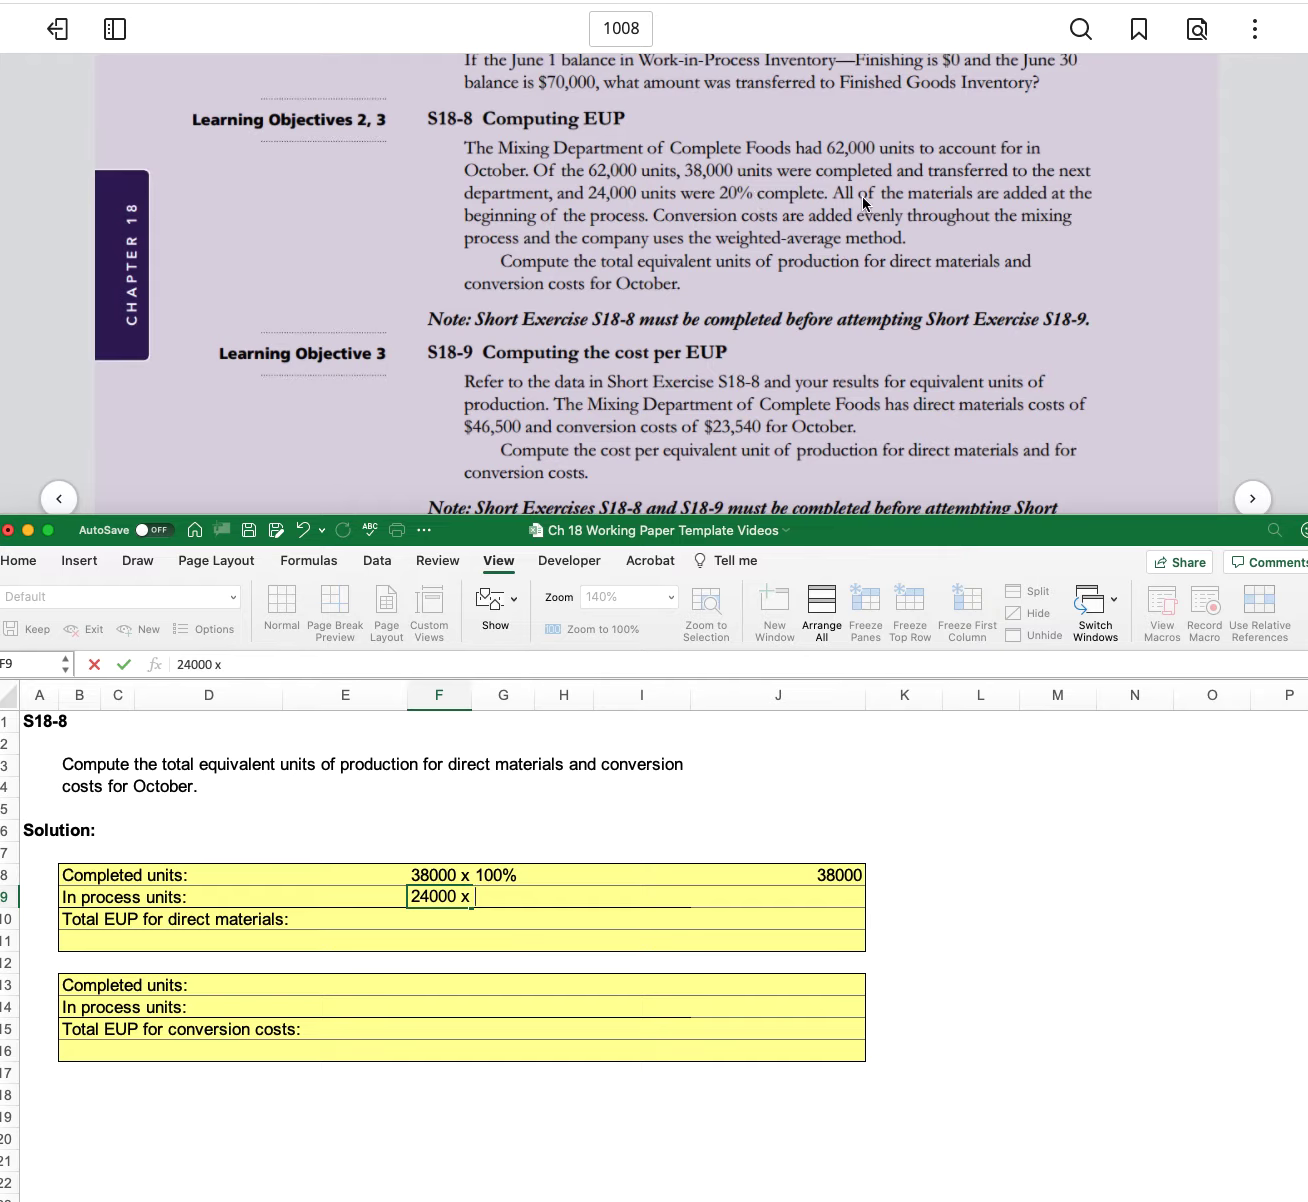
pyautogui.moveTo(968, 204)
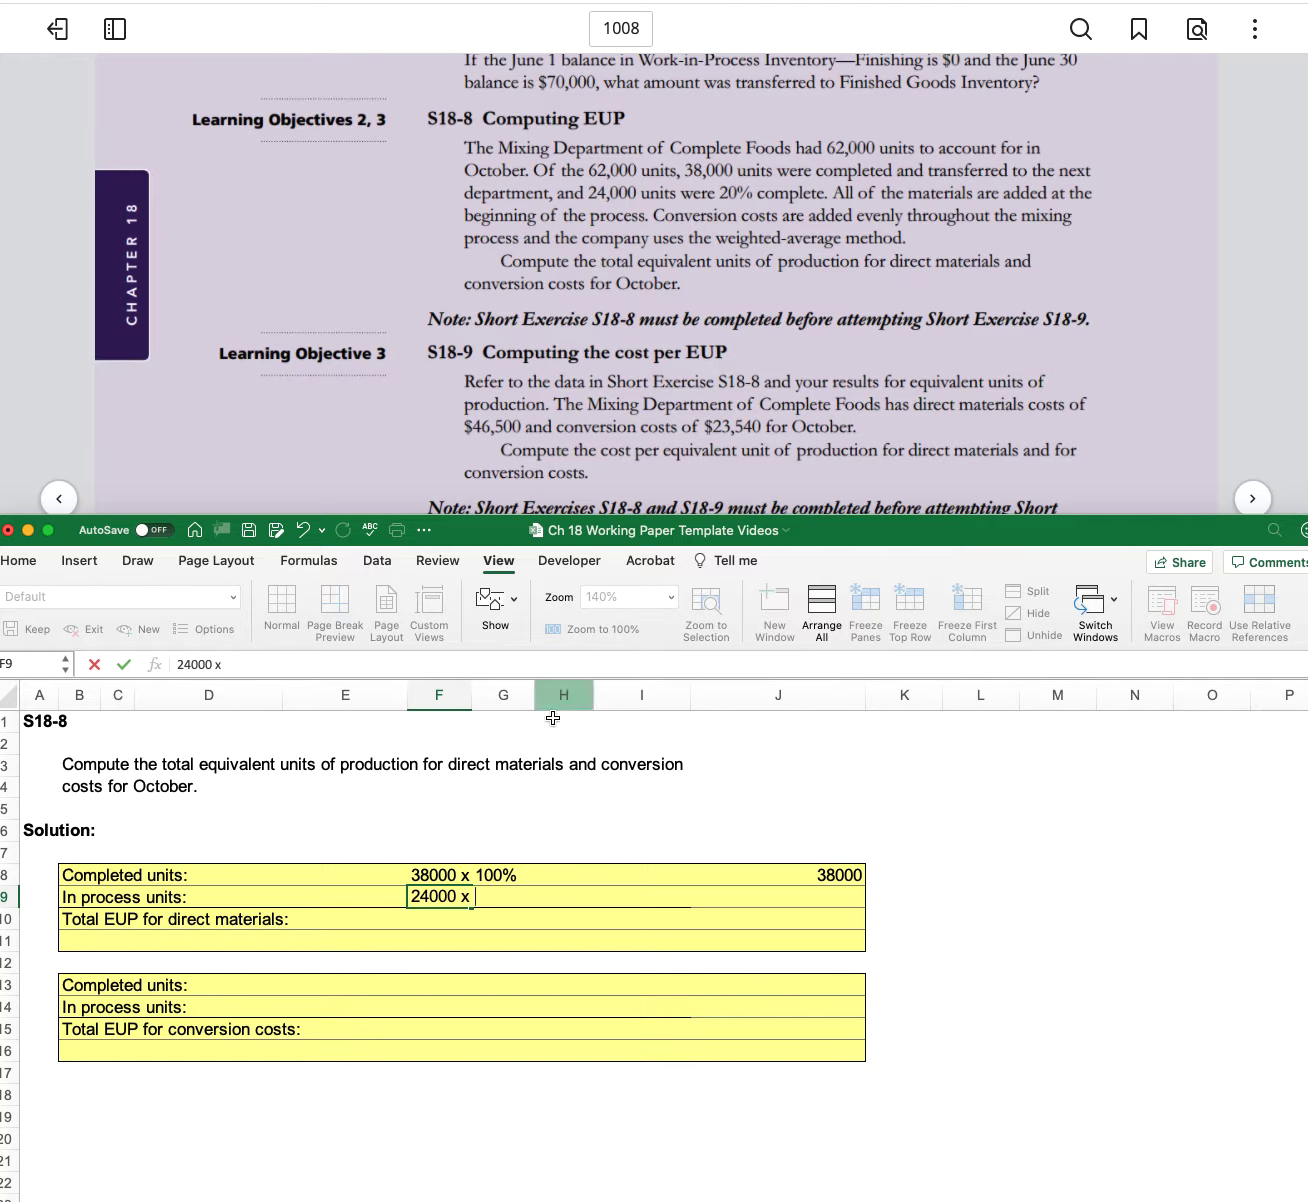
pyautogui.write('100%')
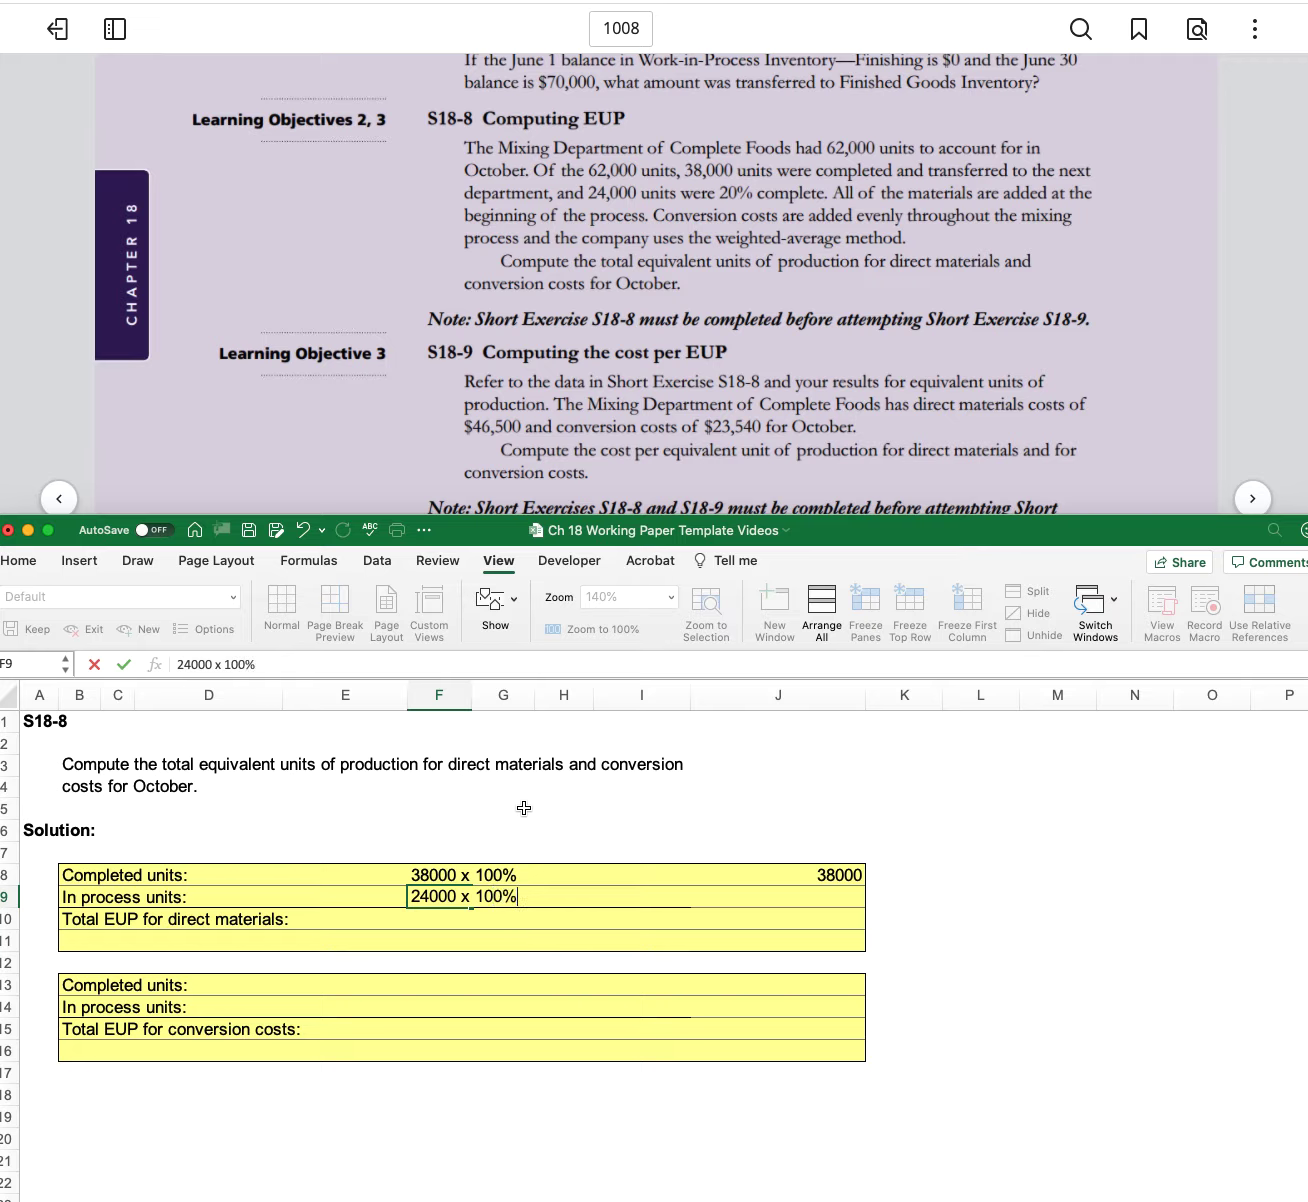
pyautogui.click(778, 896)
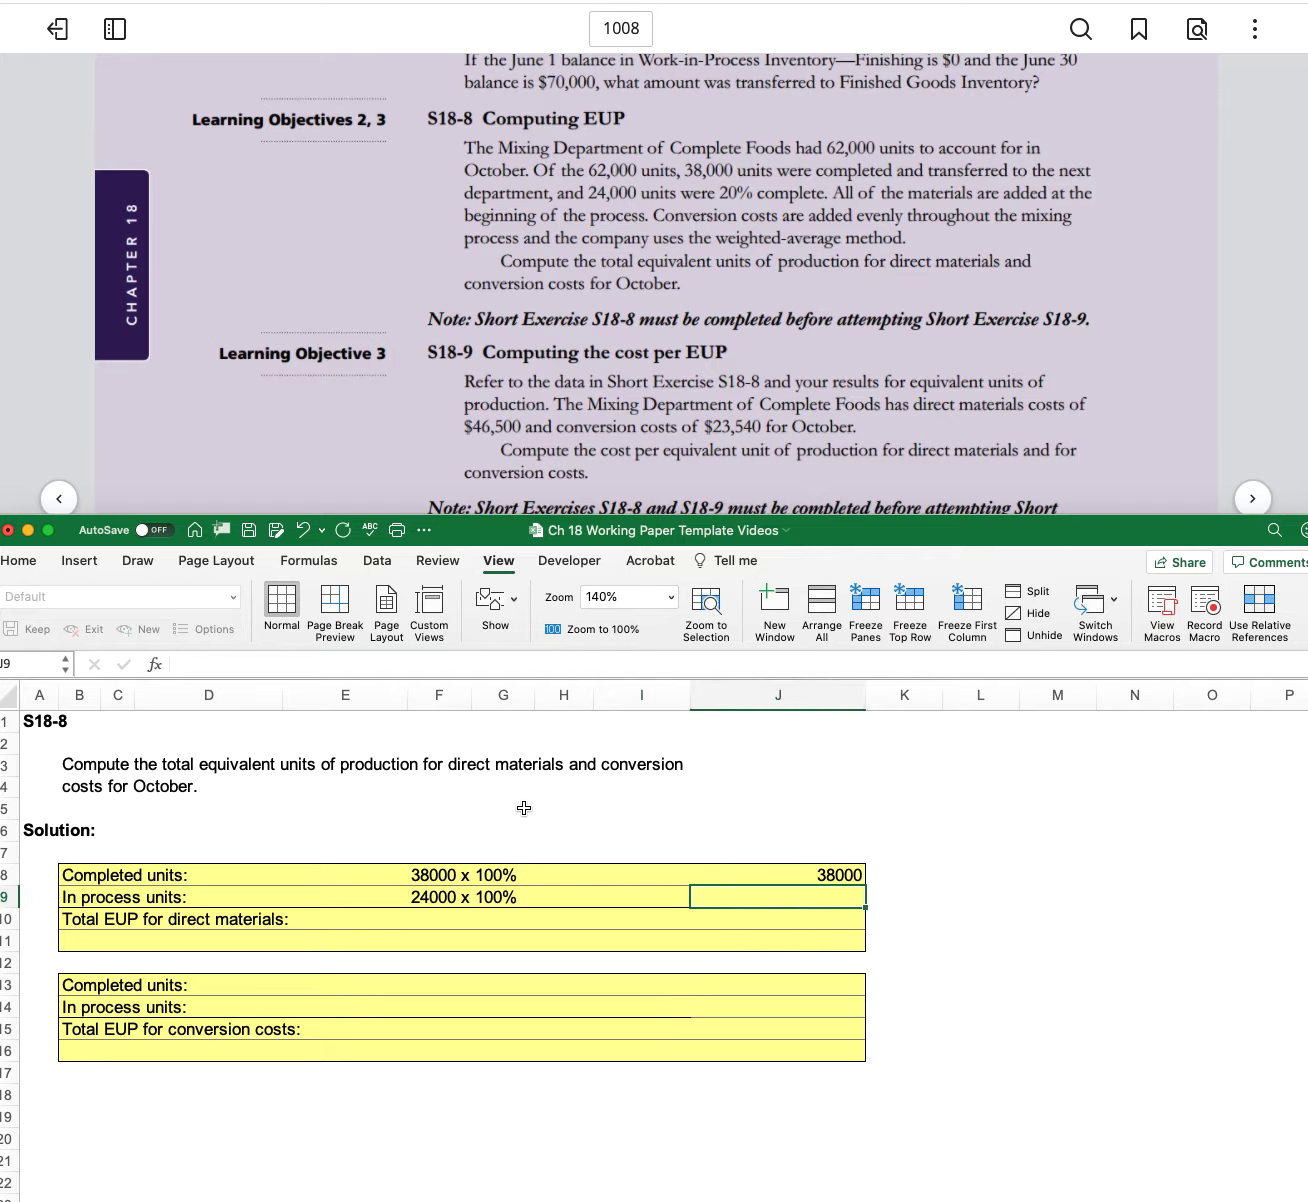
pyautogui.write('24000')
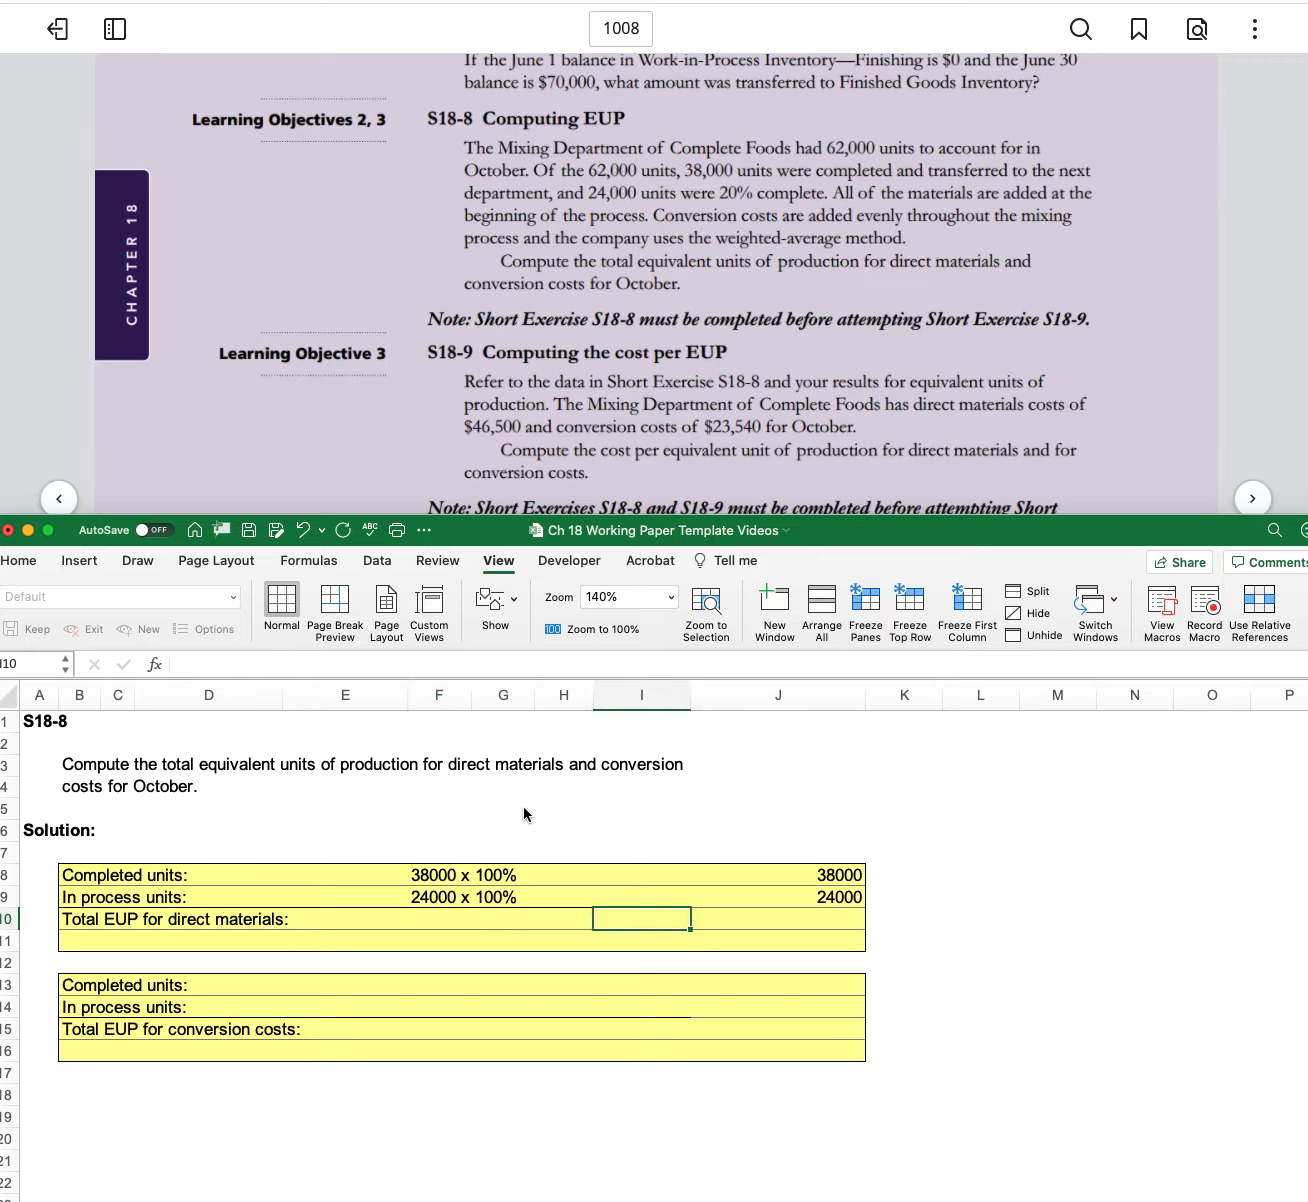
pyautogui.write('=J7')
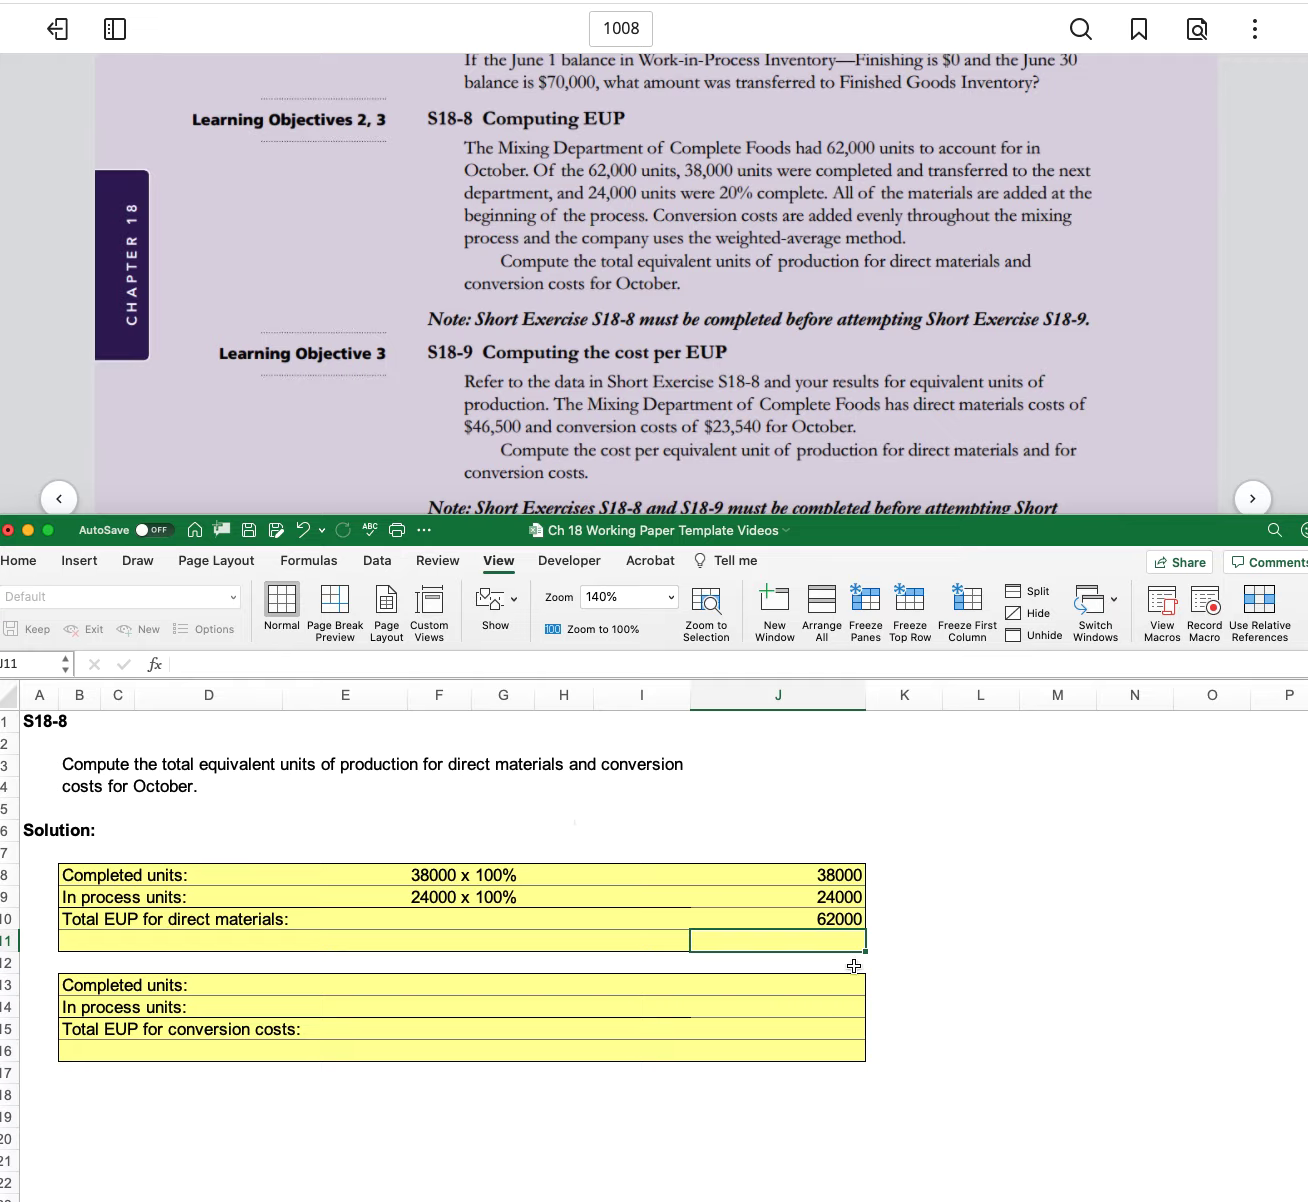
pyautogui.moveTo(592, 198)
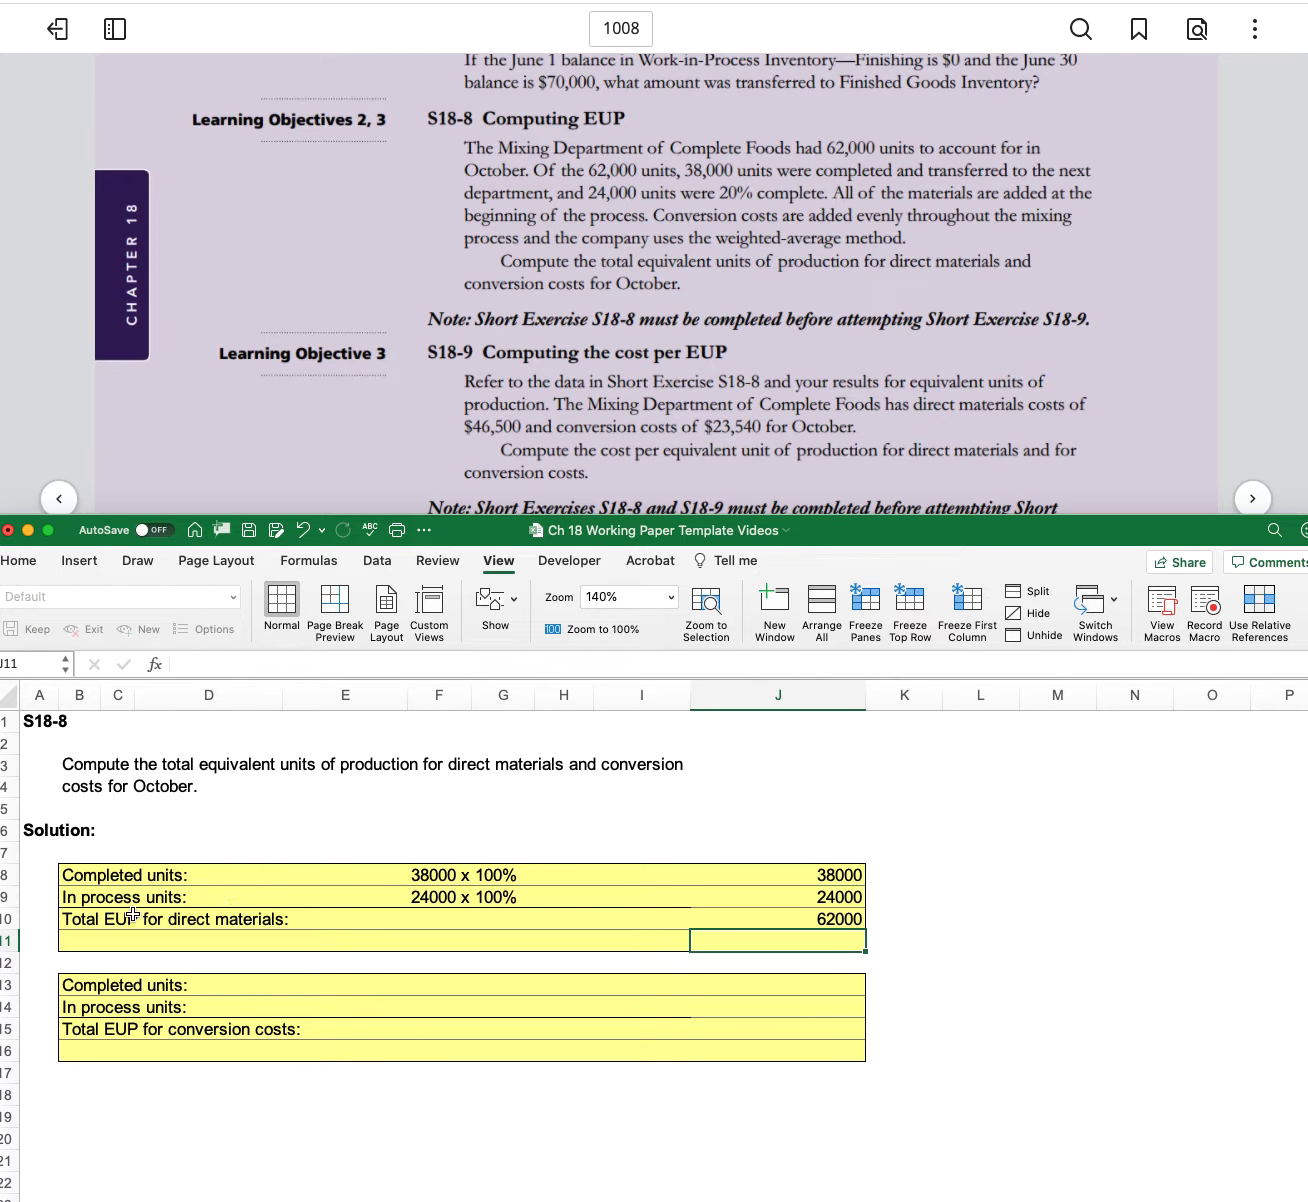
pyautogui.moveTo(504, 922)
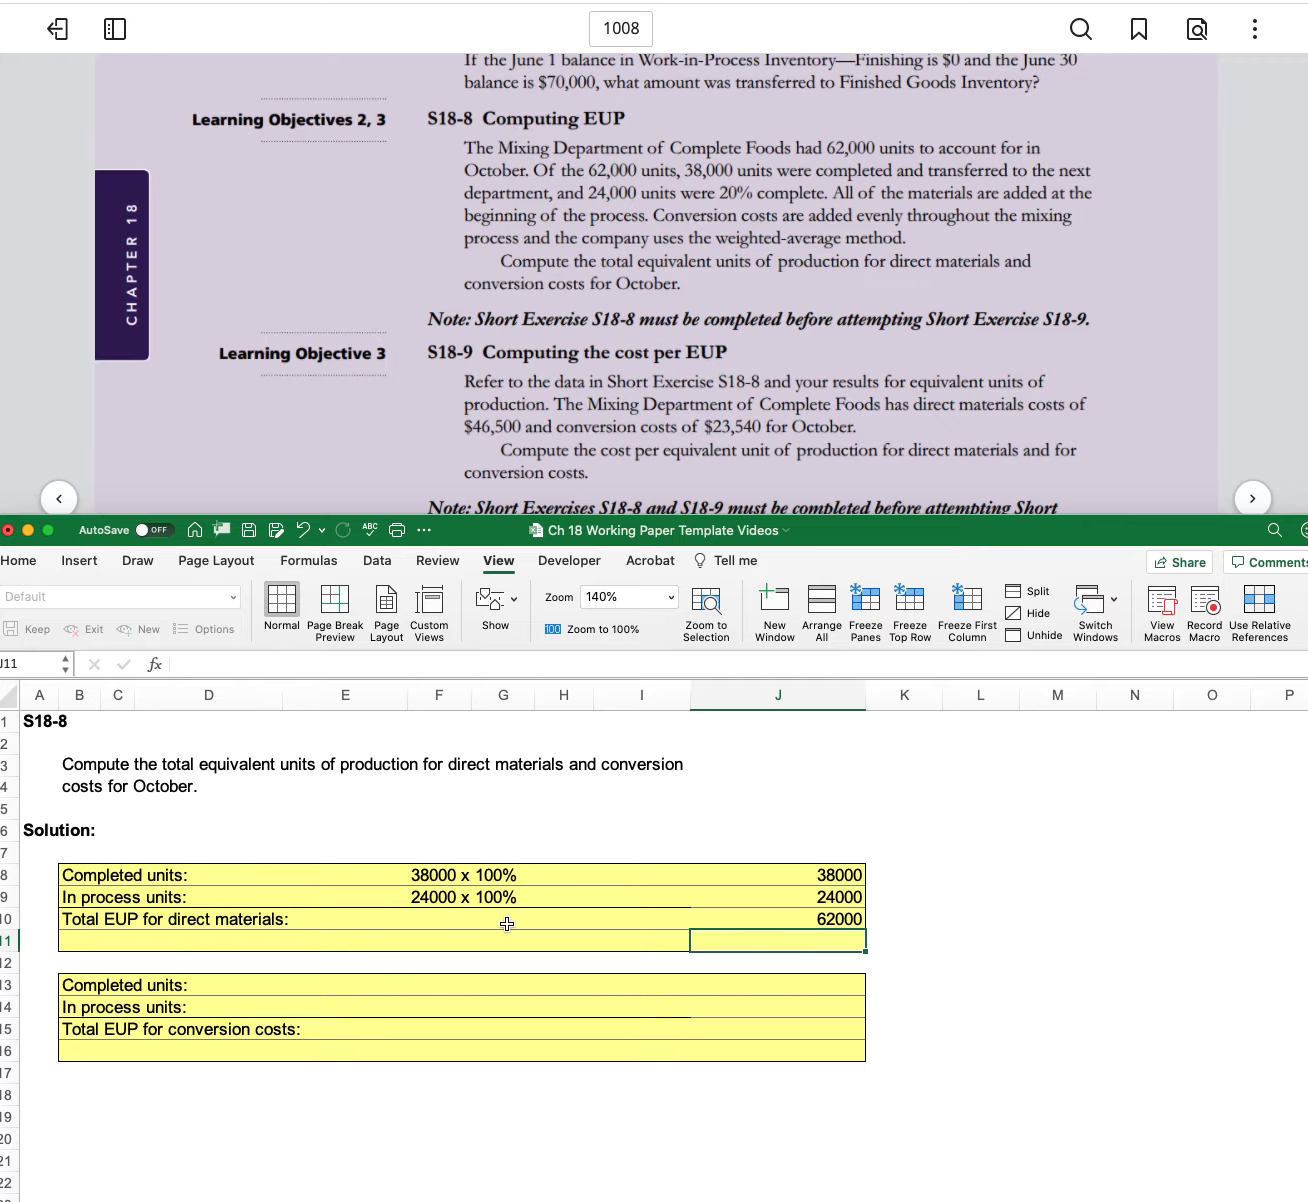
pyautogui.moveTo(108, 1052)
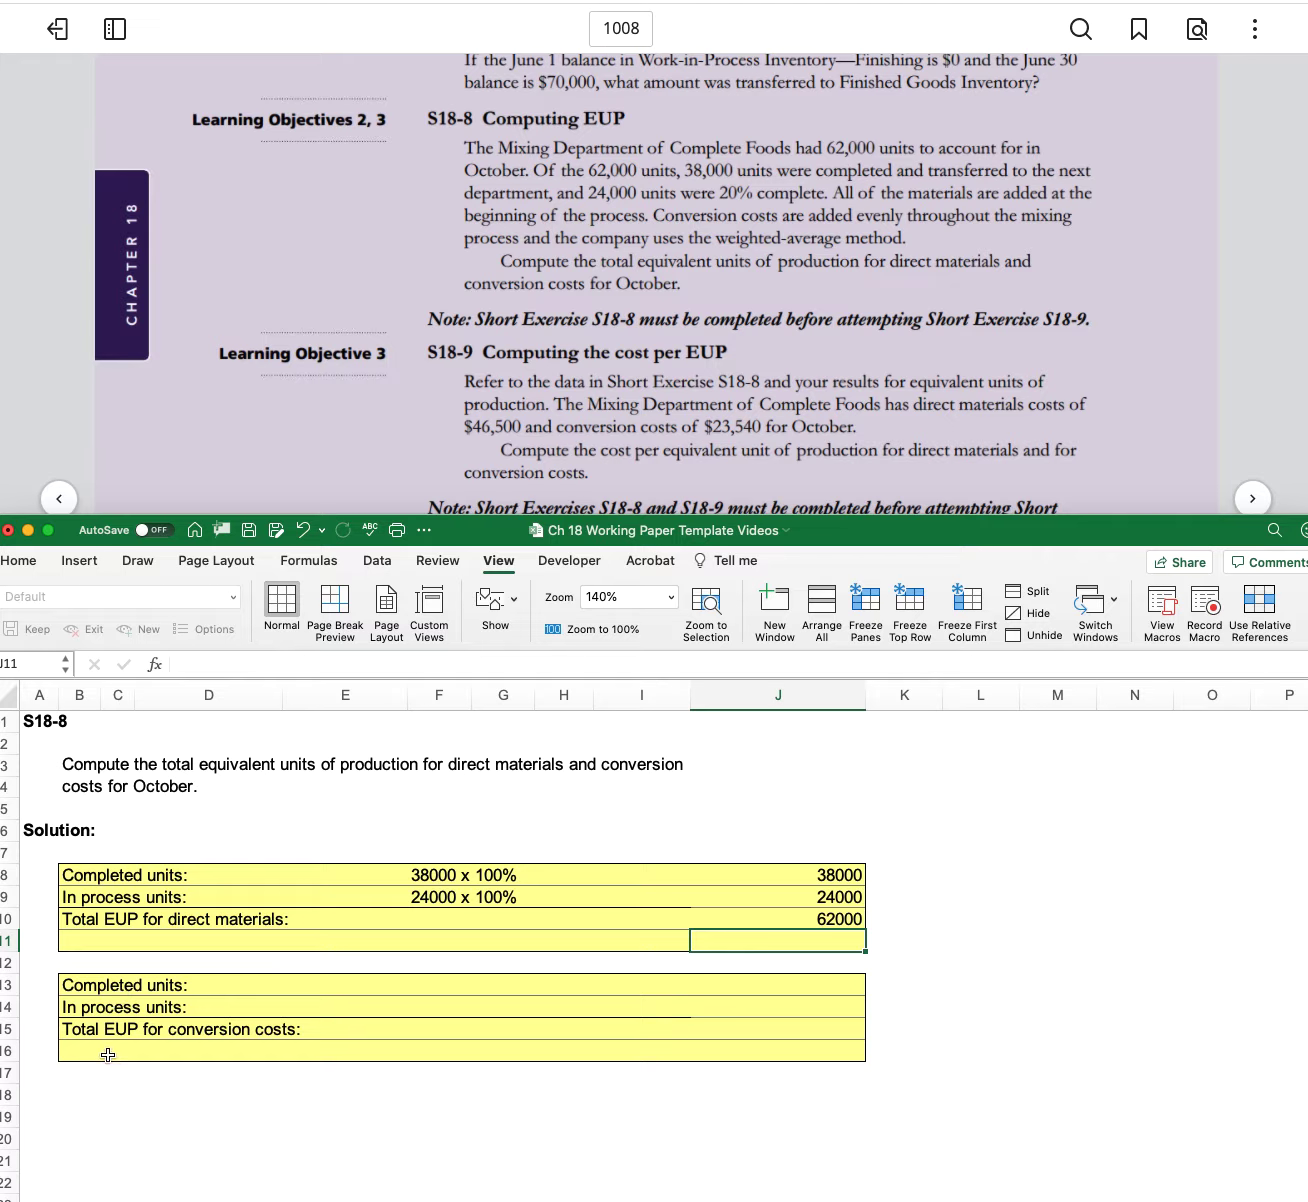
# - Enter conversion completed units as 38000 x 100% giving 38000
pyautogui.click(490, 984)
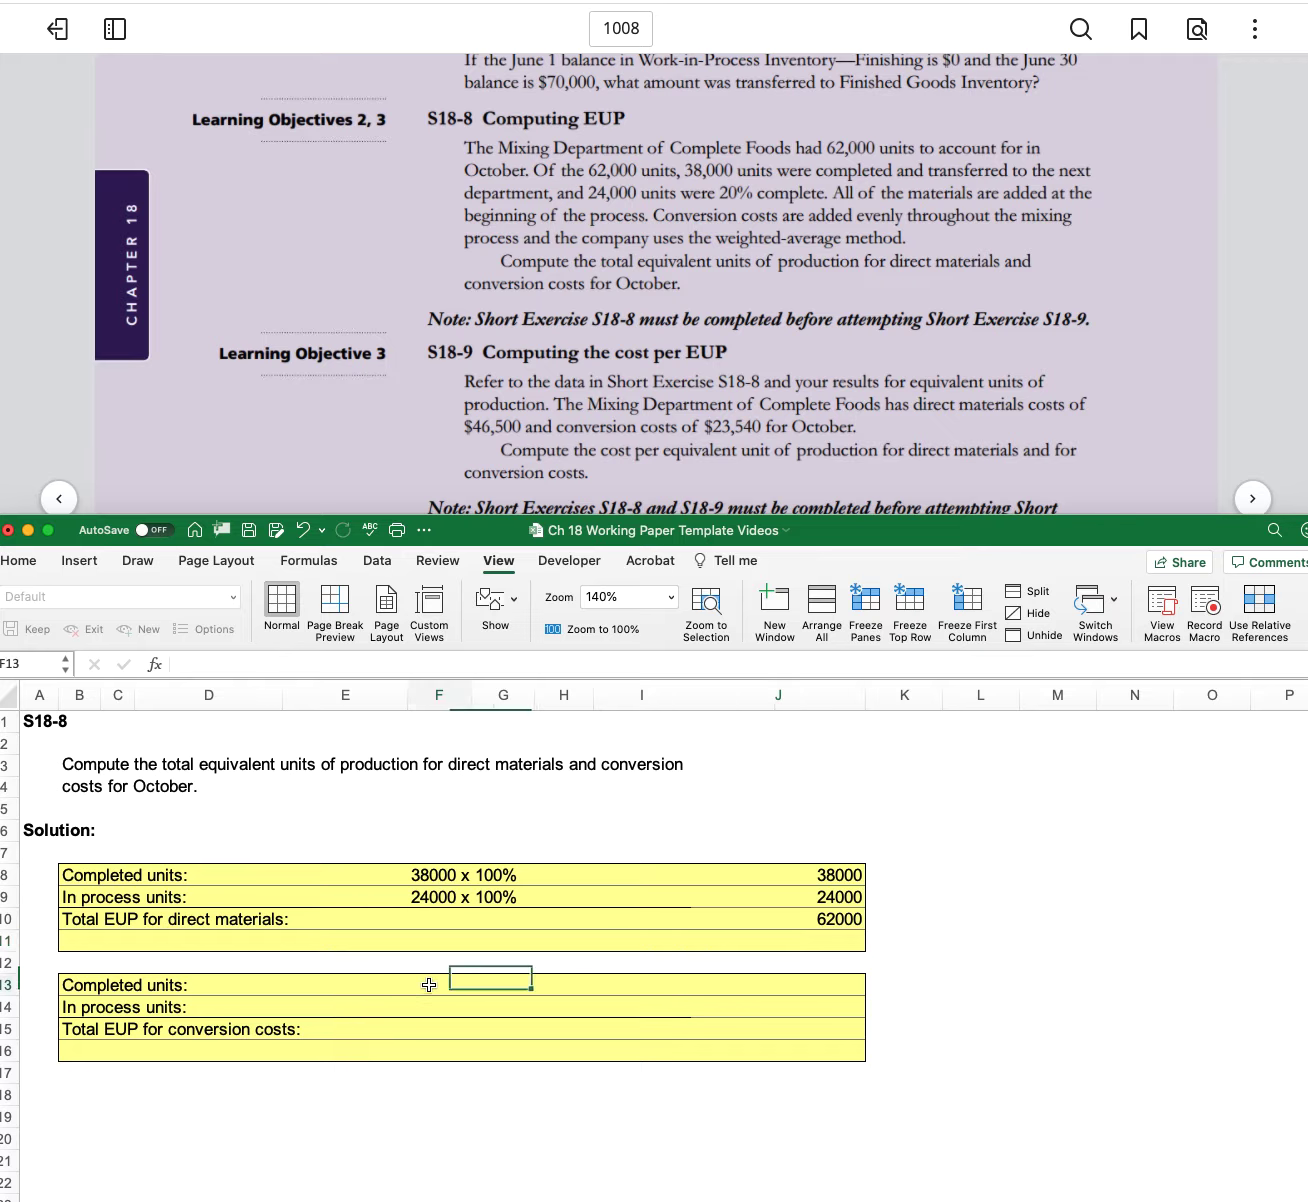
pyautogui.click(438, 984)
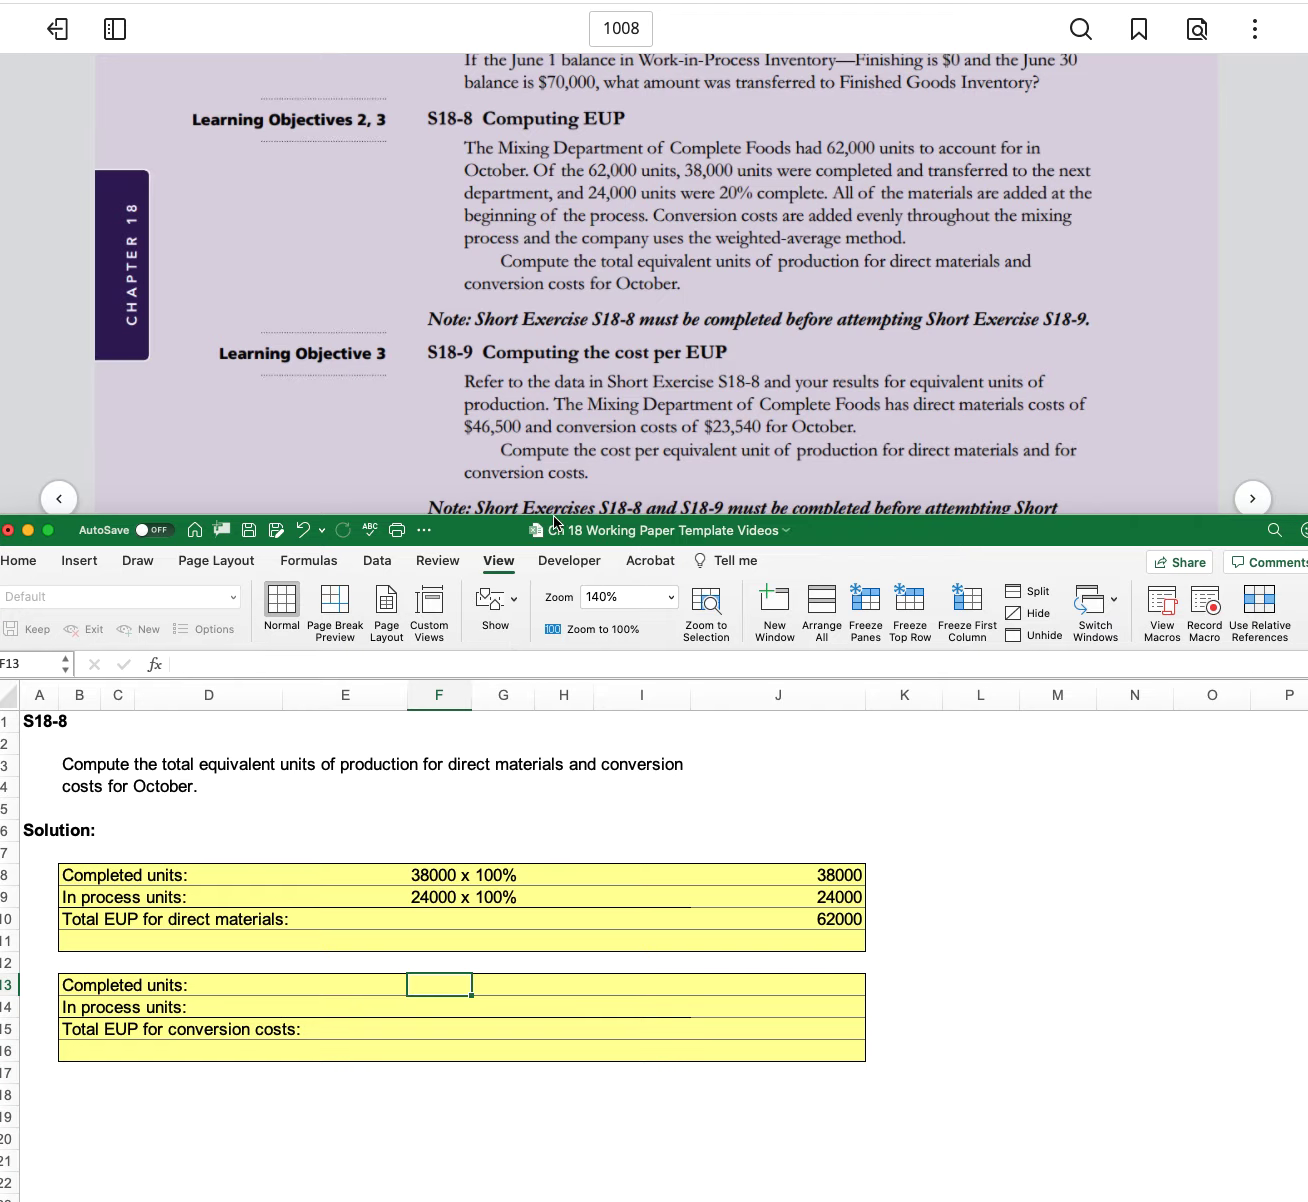
pyautogui.write('38000 x')
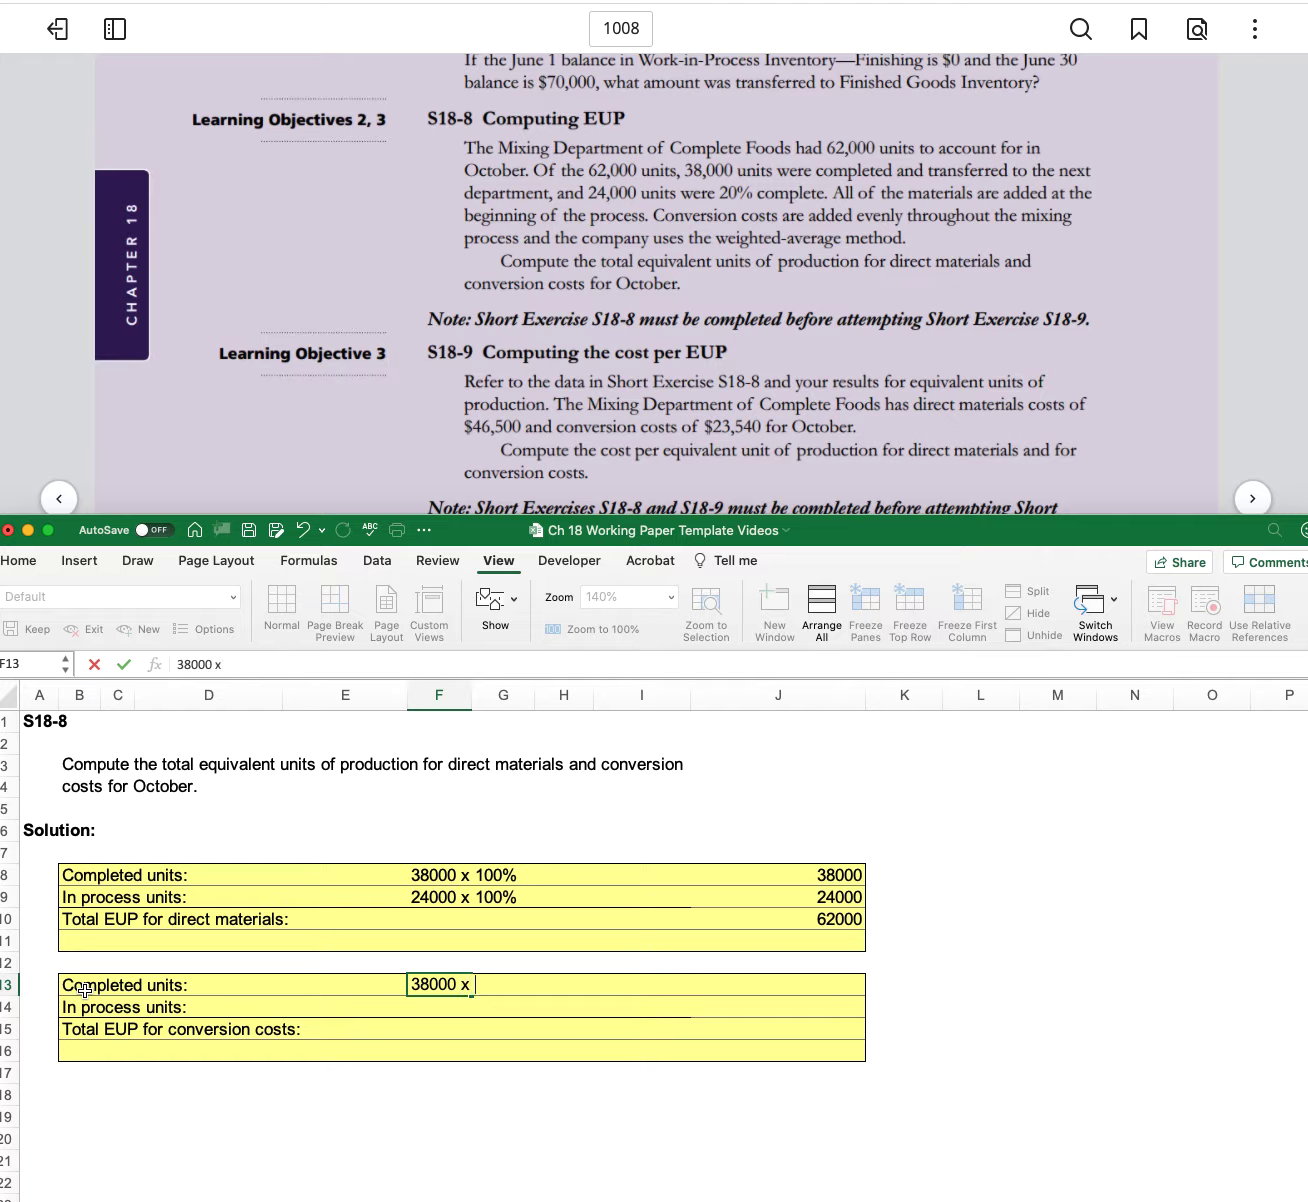
pyautogui.write('100%')
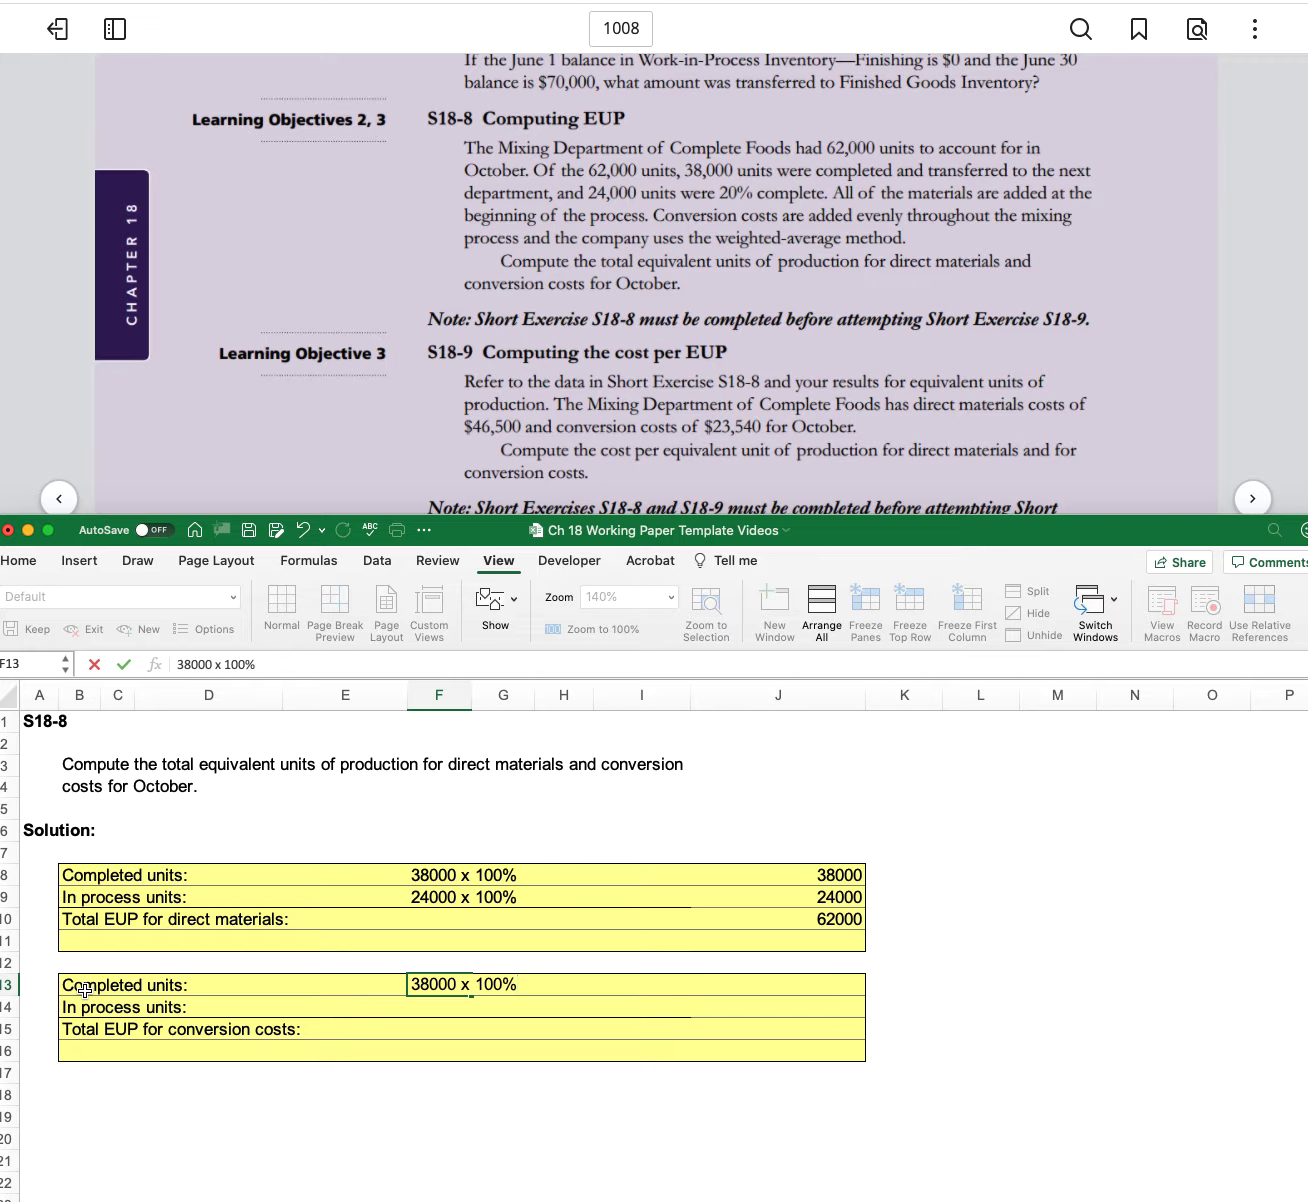
pyautogui.click(640, 984)
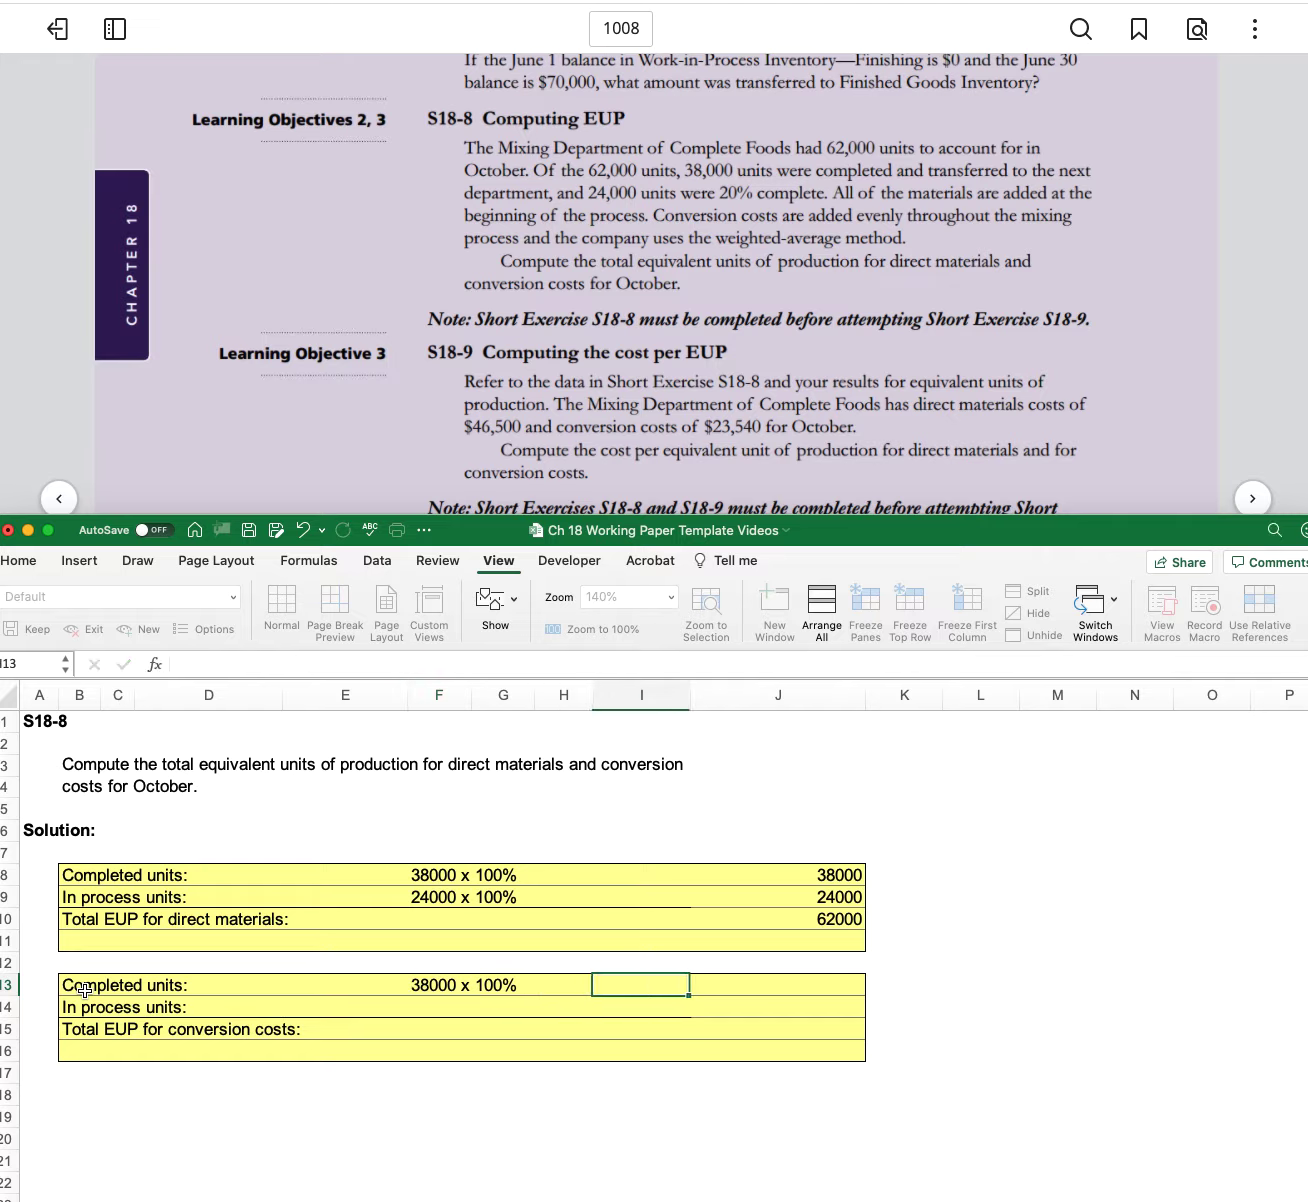
pyautogui.write('38000')
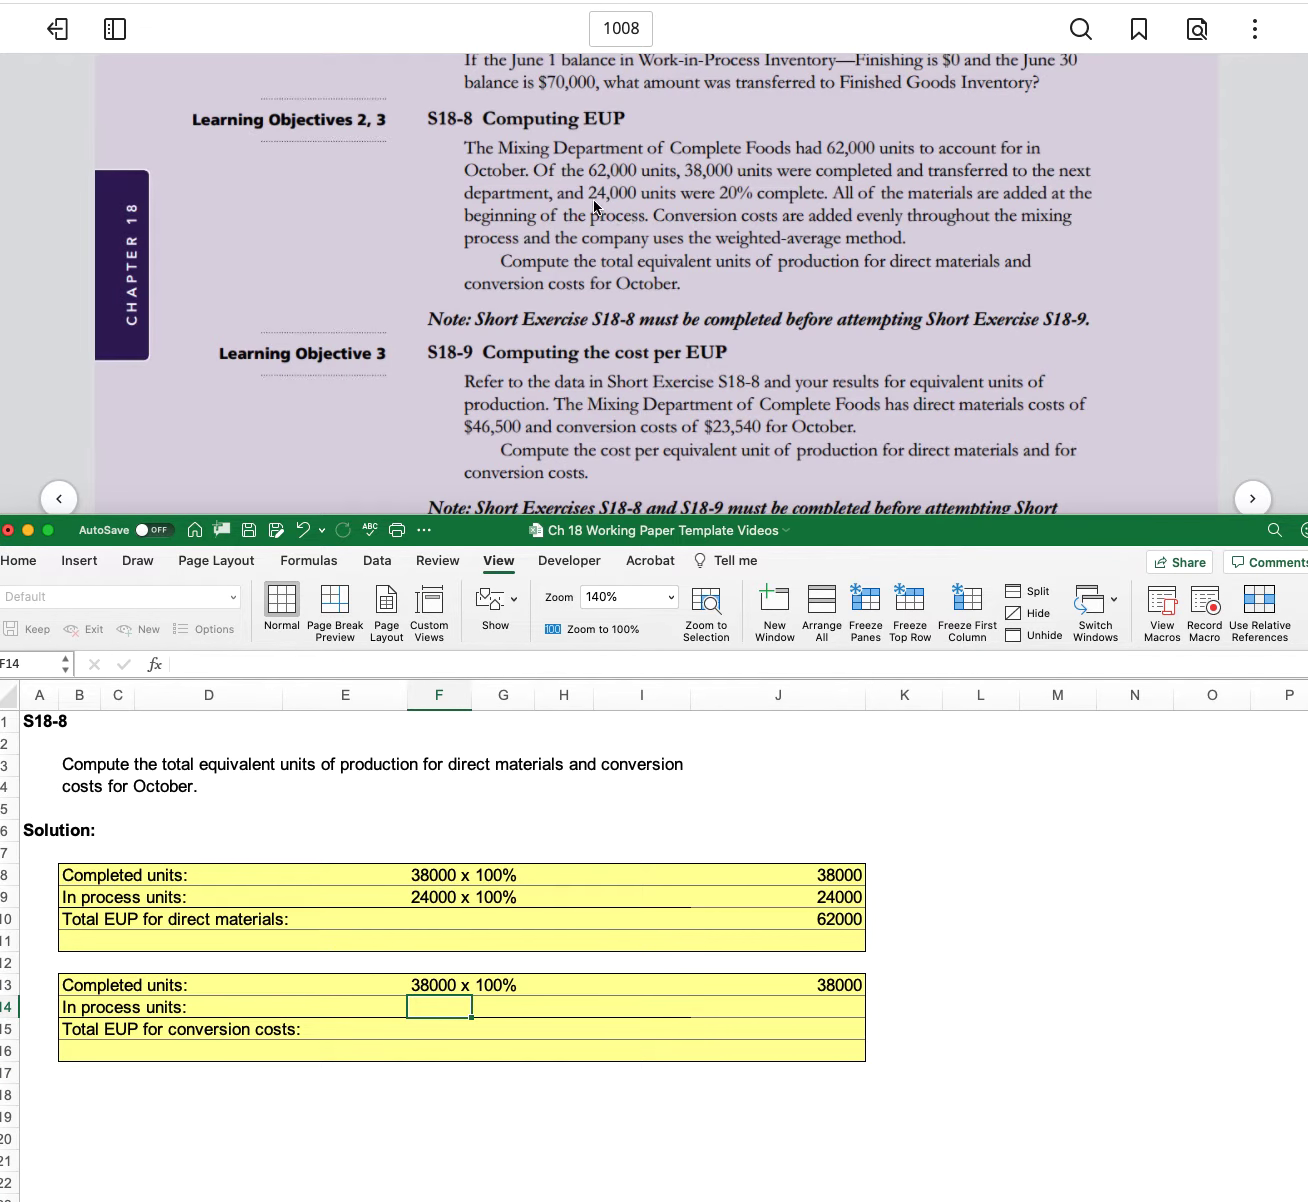
pyautogui.moveTo(764, 192)
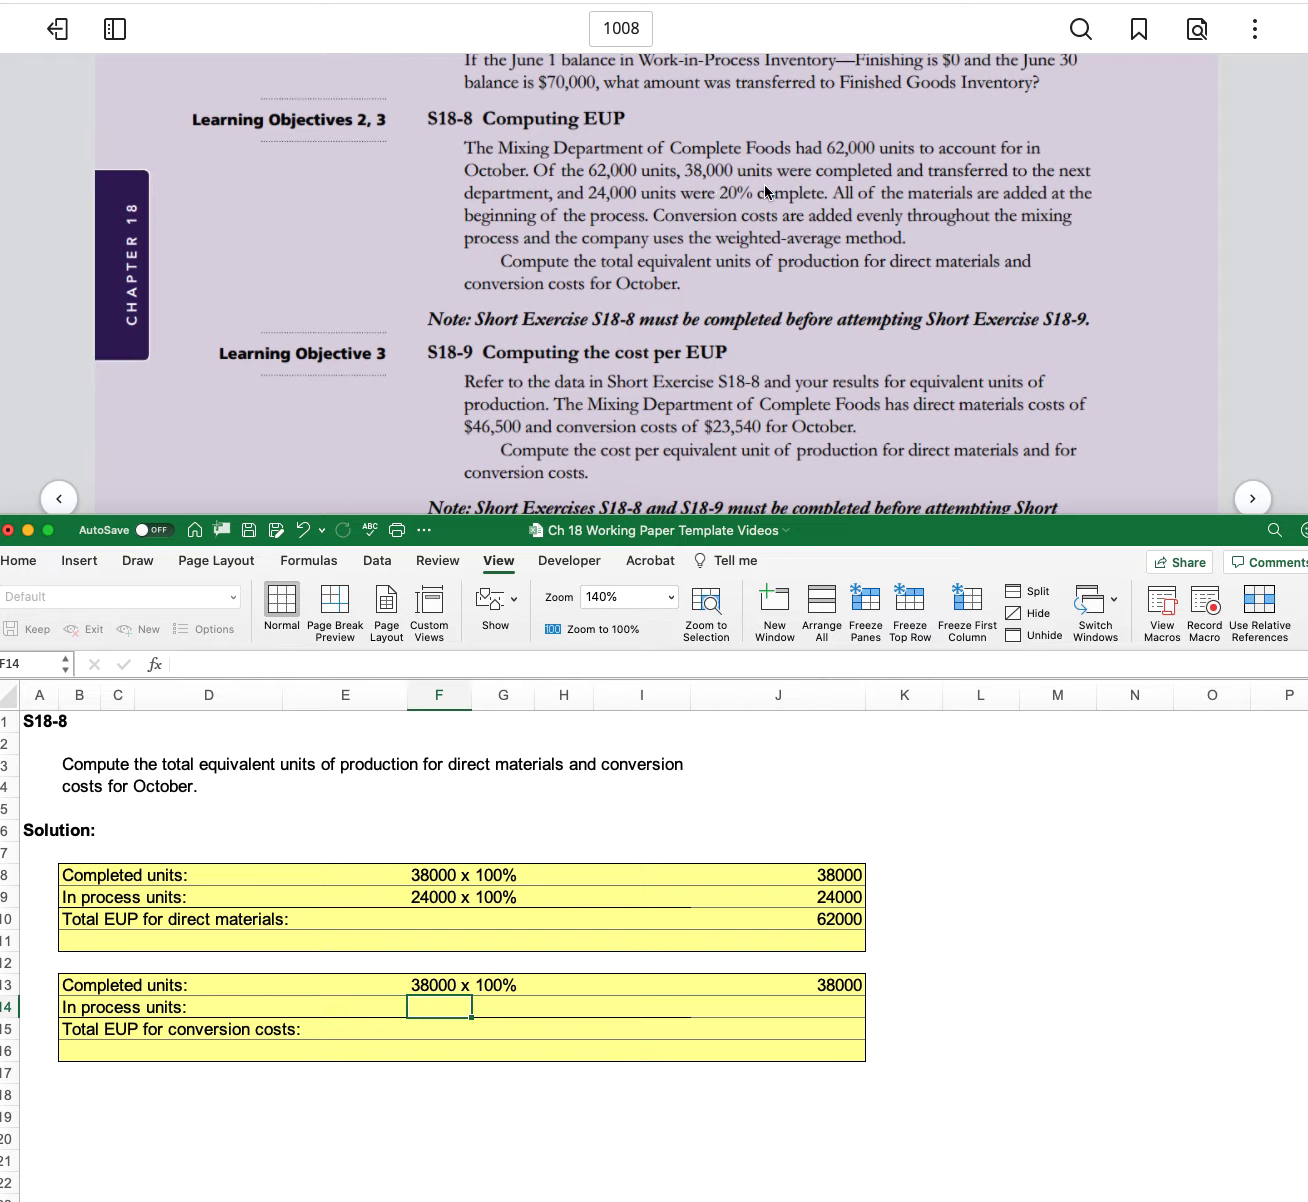
pyautogui.moveTo(740, 226)
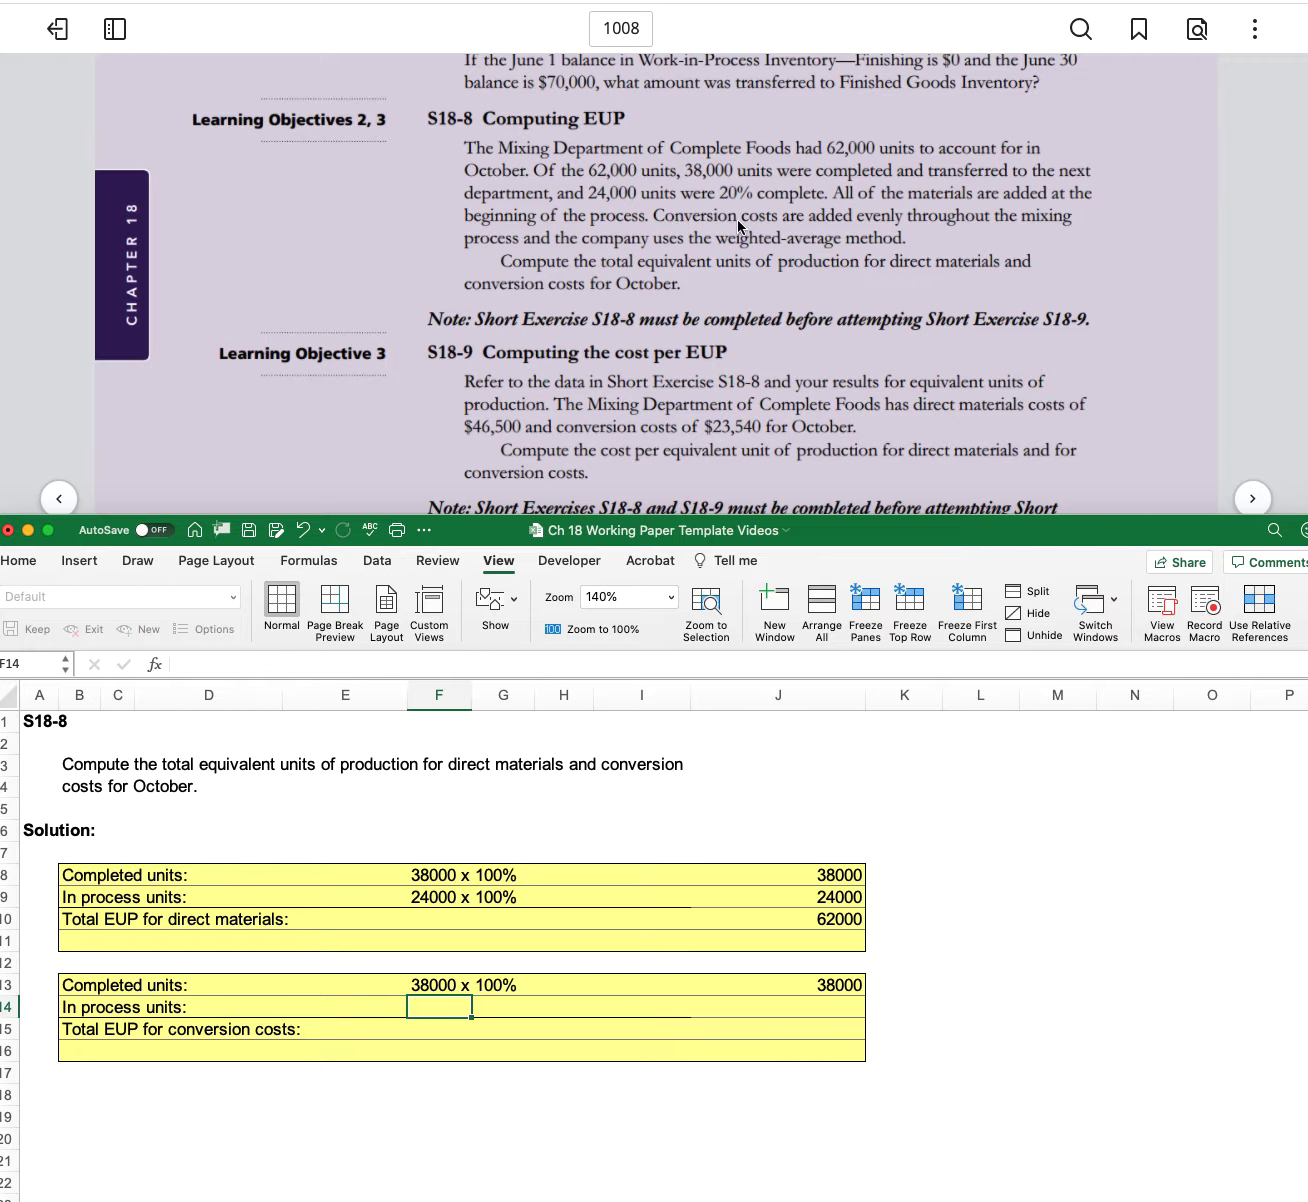
pyautogui.moveTo(990, 232)
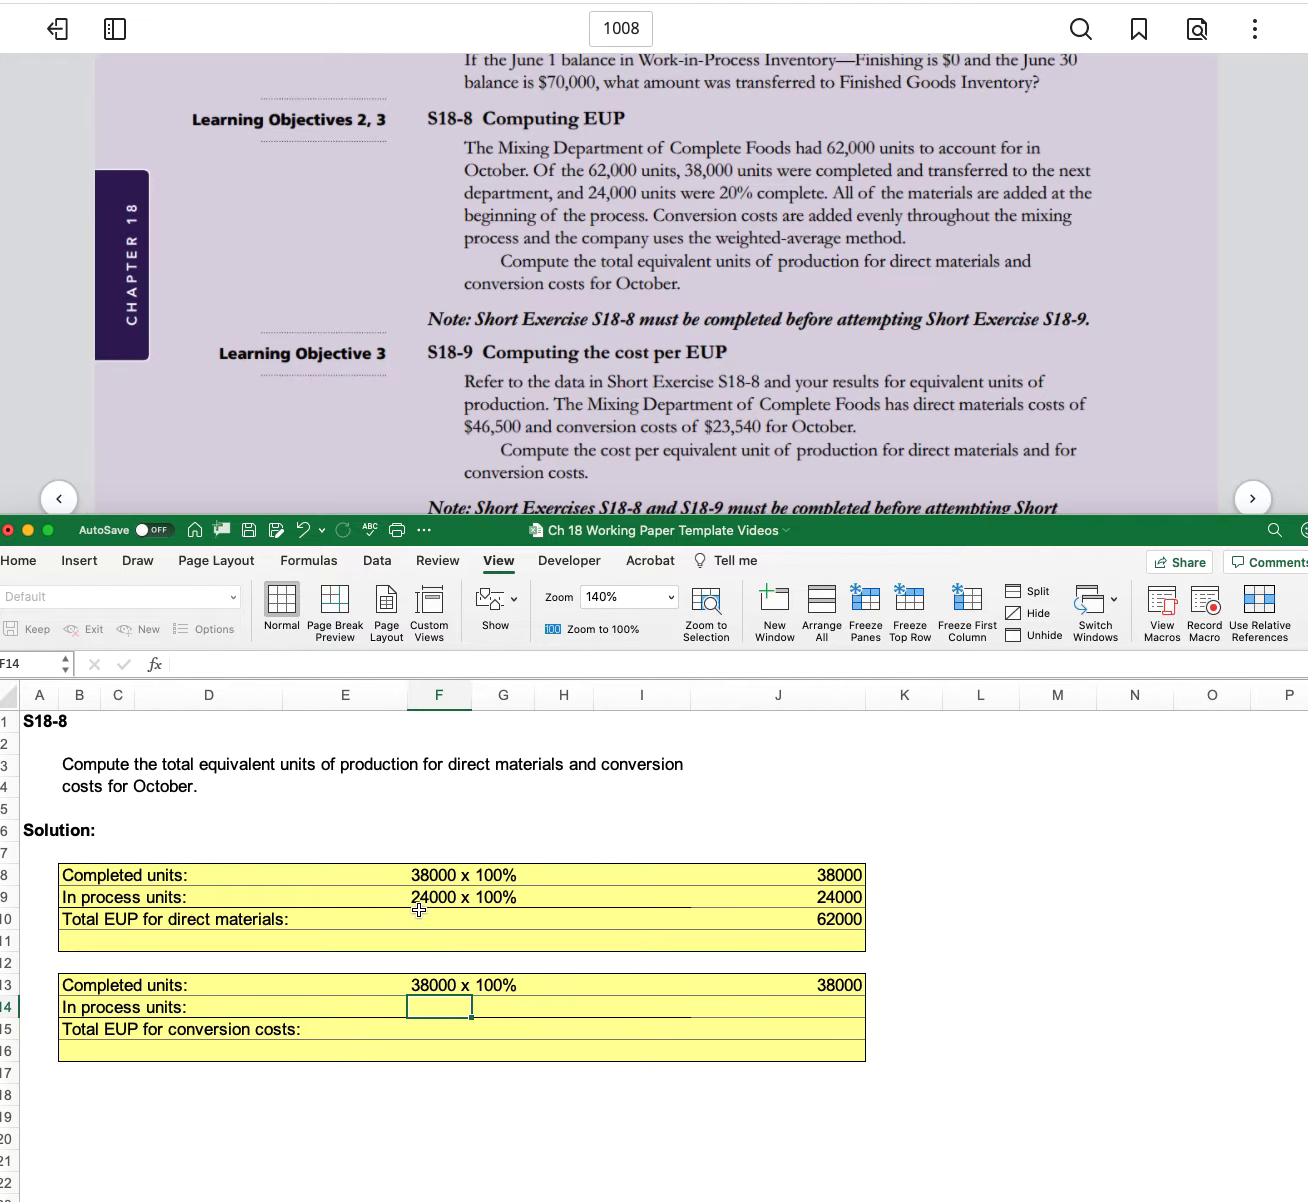
# - Enter conversion in-process units as 24000 x 20% with the formula =24000*20% giving 4800
pyautogui.write('24000')
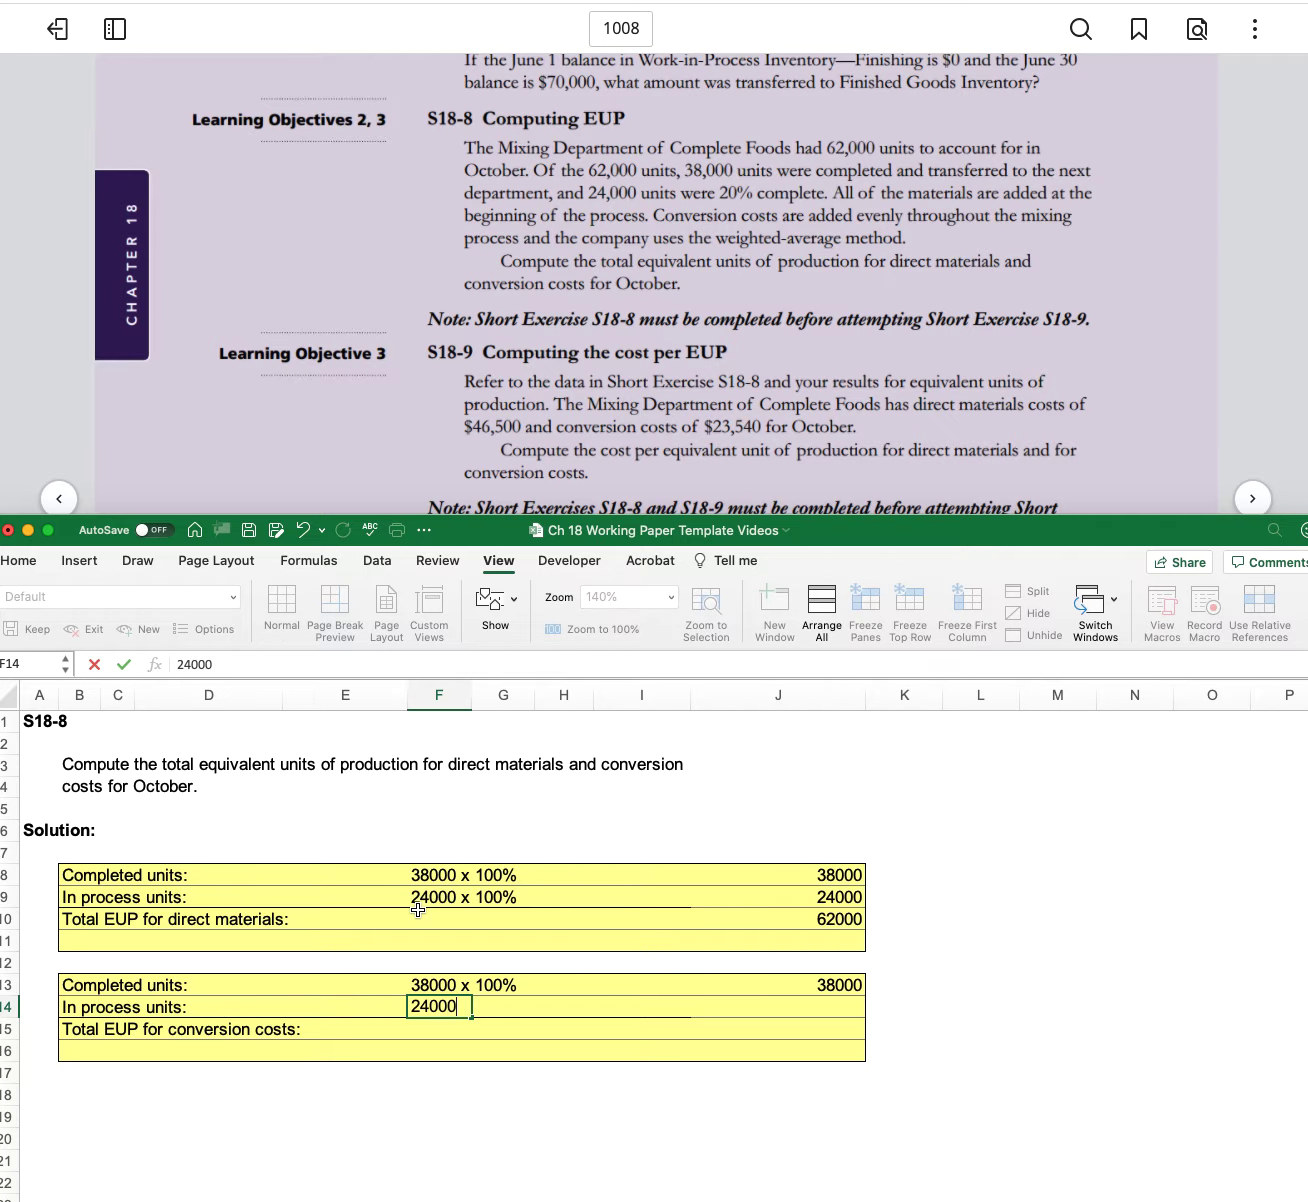
pyautogui.write('x 20%')
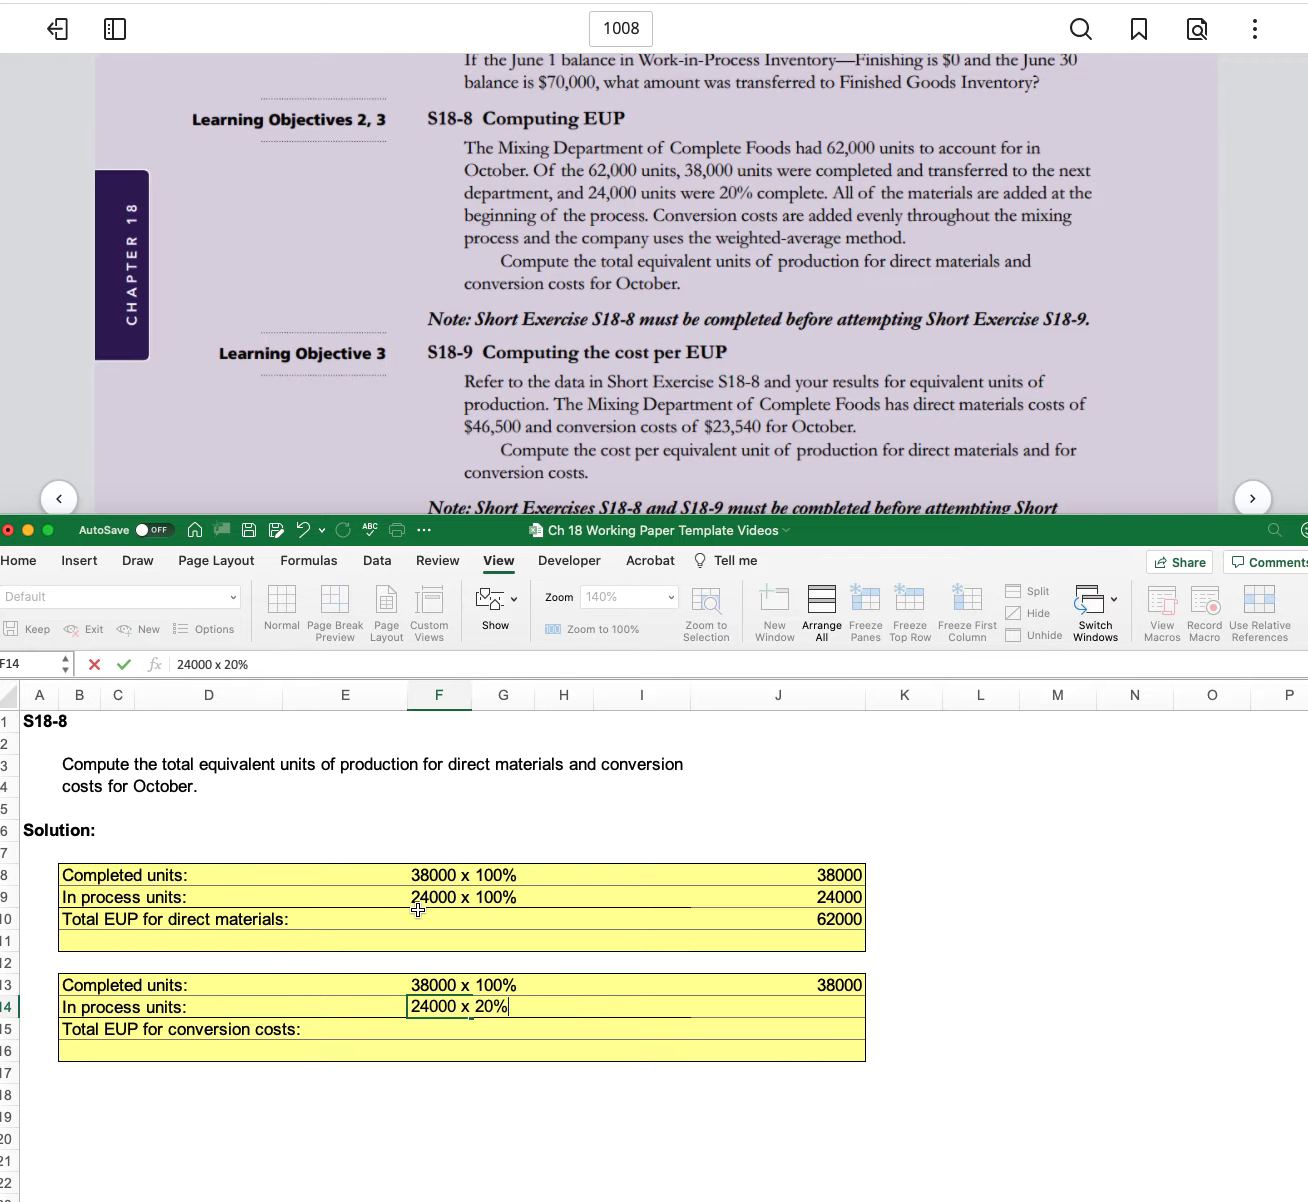
pyautogui.click(778, 1006)
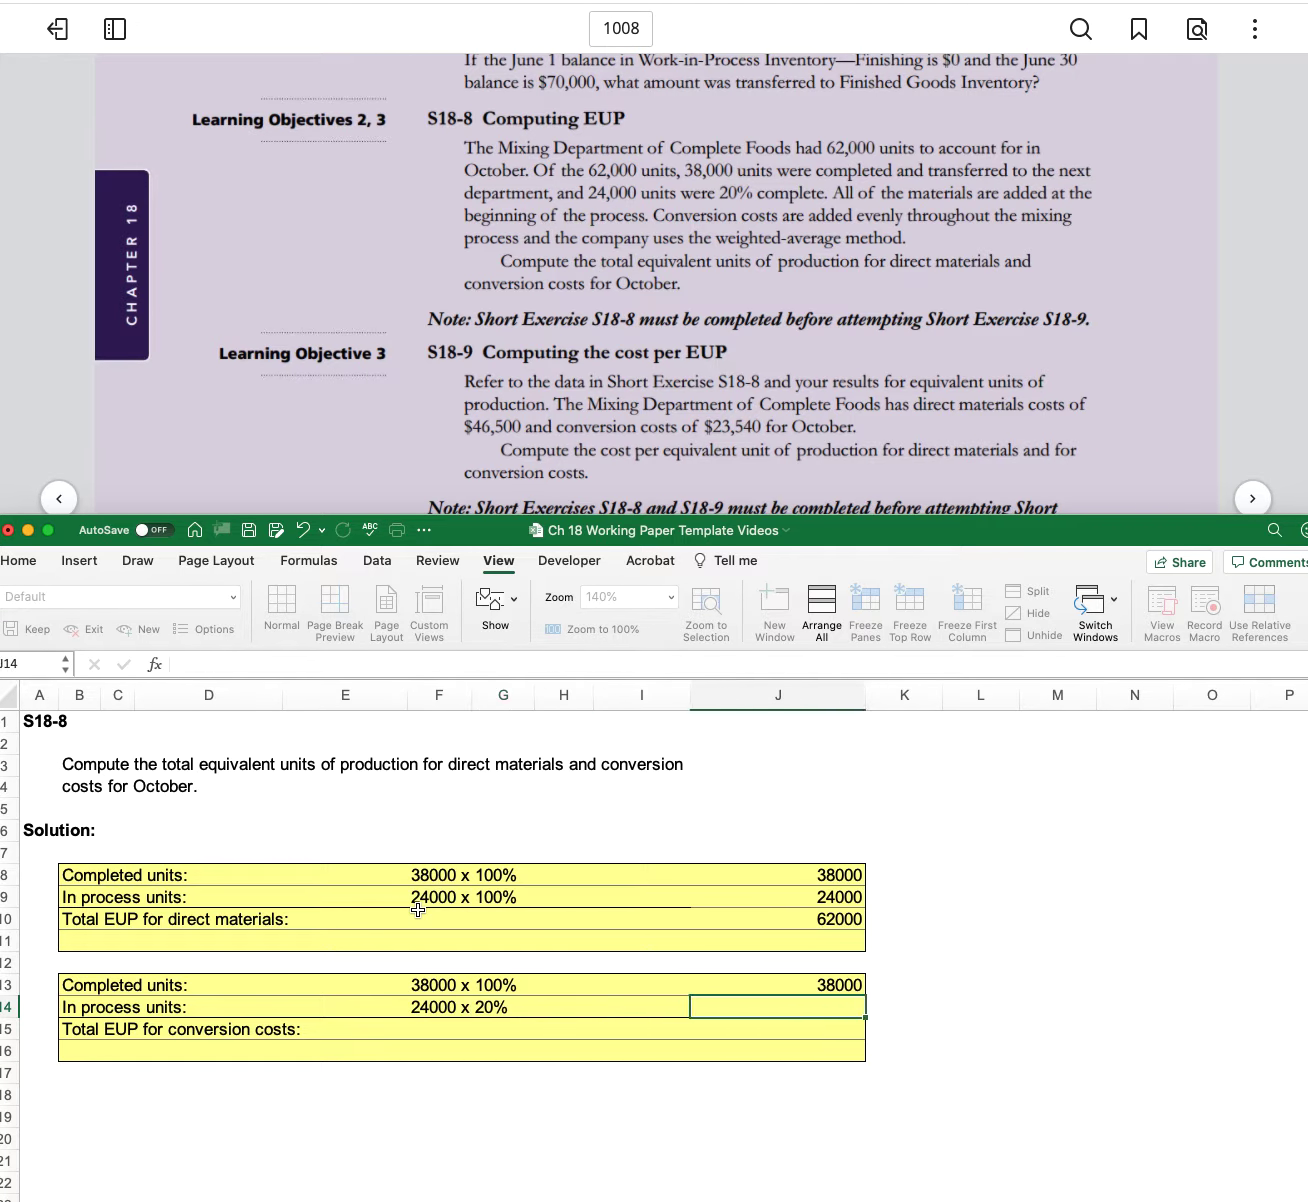
pyautogui.write('=24')
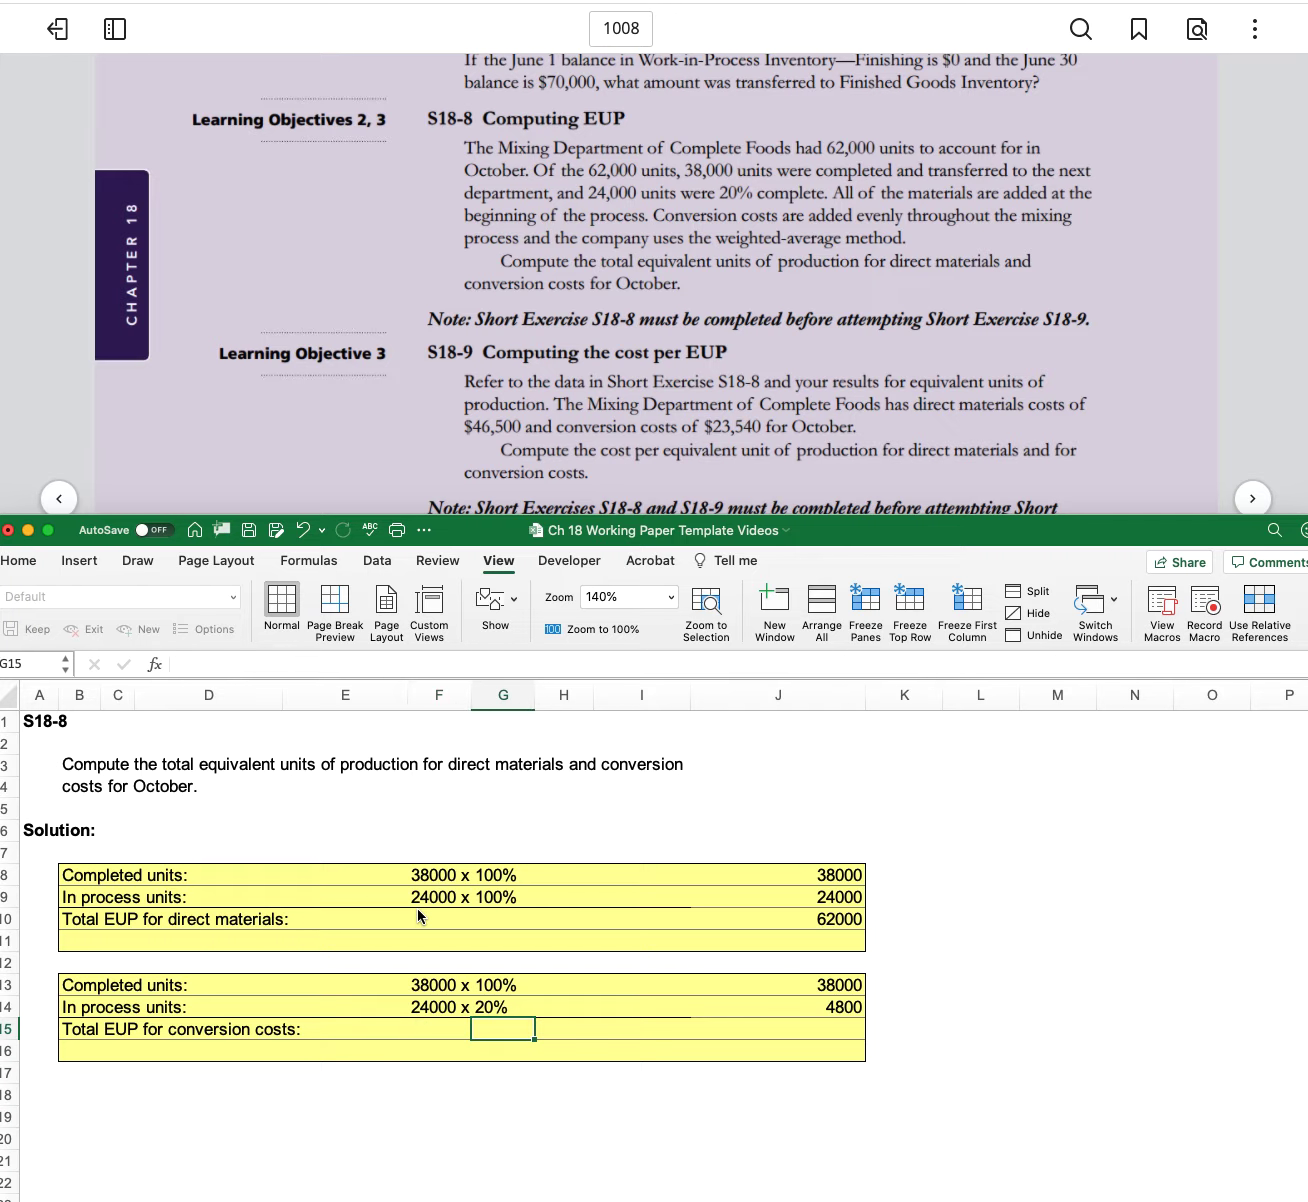
# - Sum J13 and J14 so total conversion-cost EUP reads 42800
pyautogui.write('=')
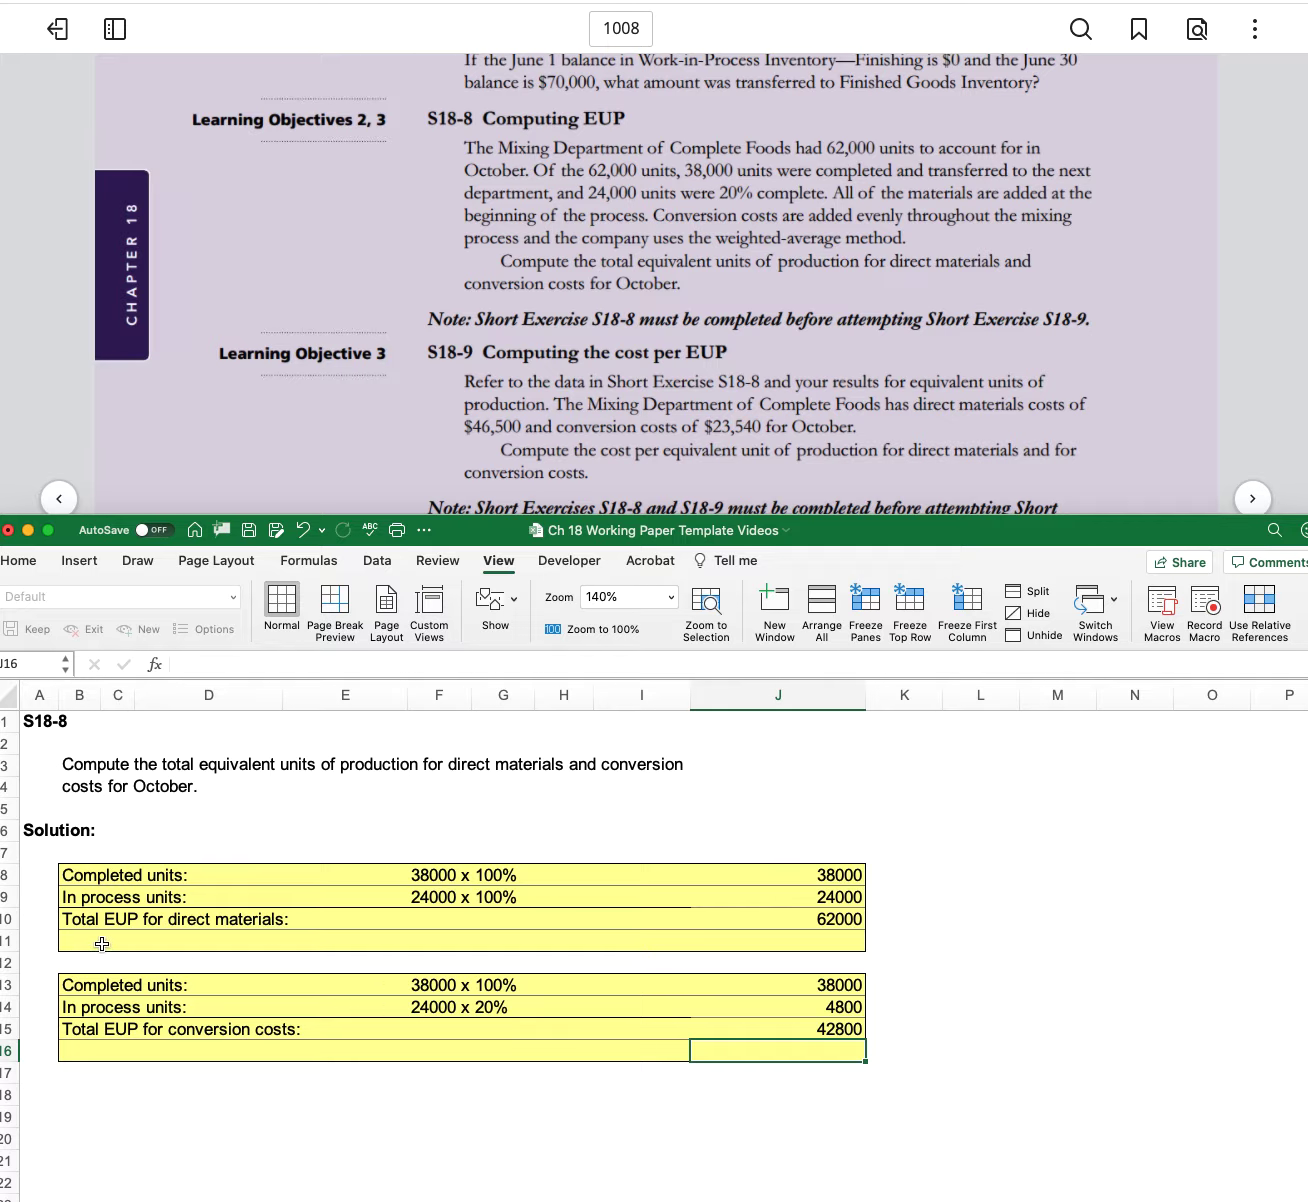
pyautogui.moveTo(246, 1074)
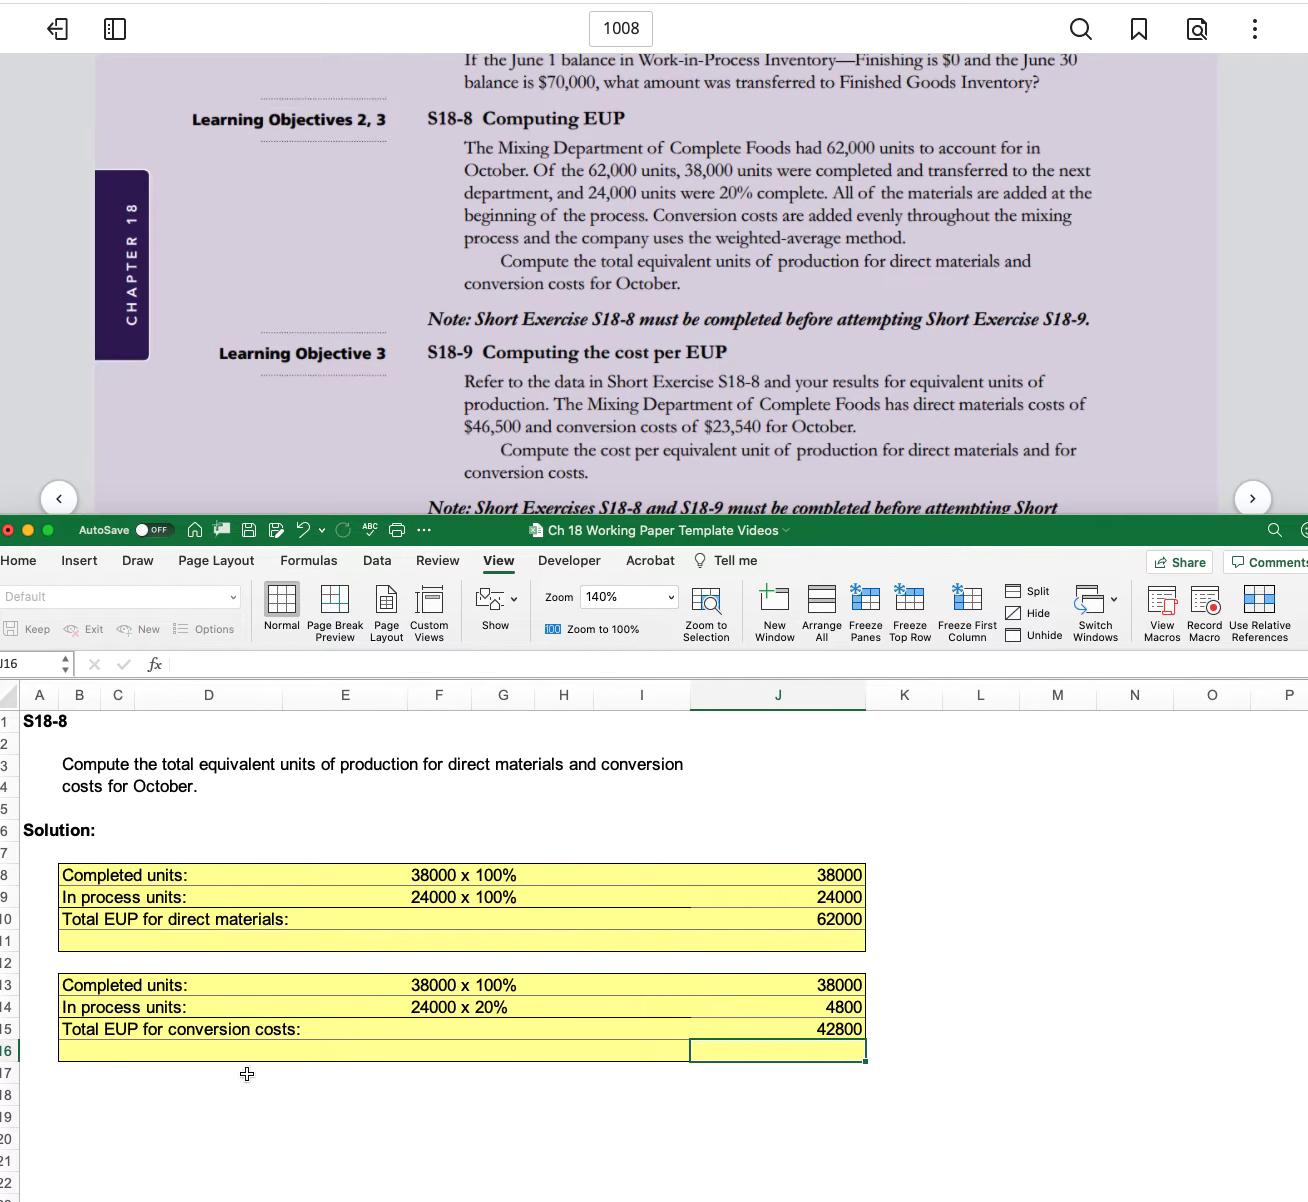
pyautogui.moveTo(828, 1044)
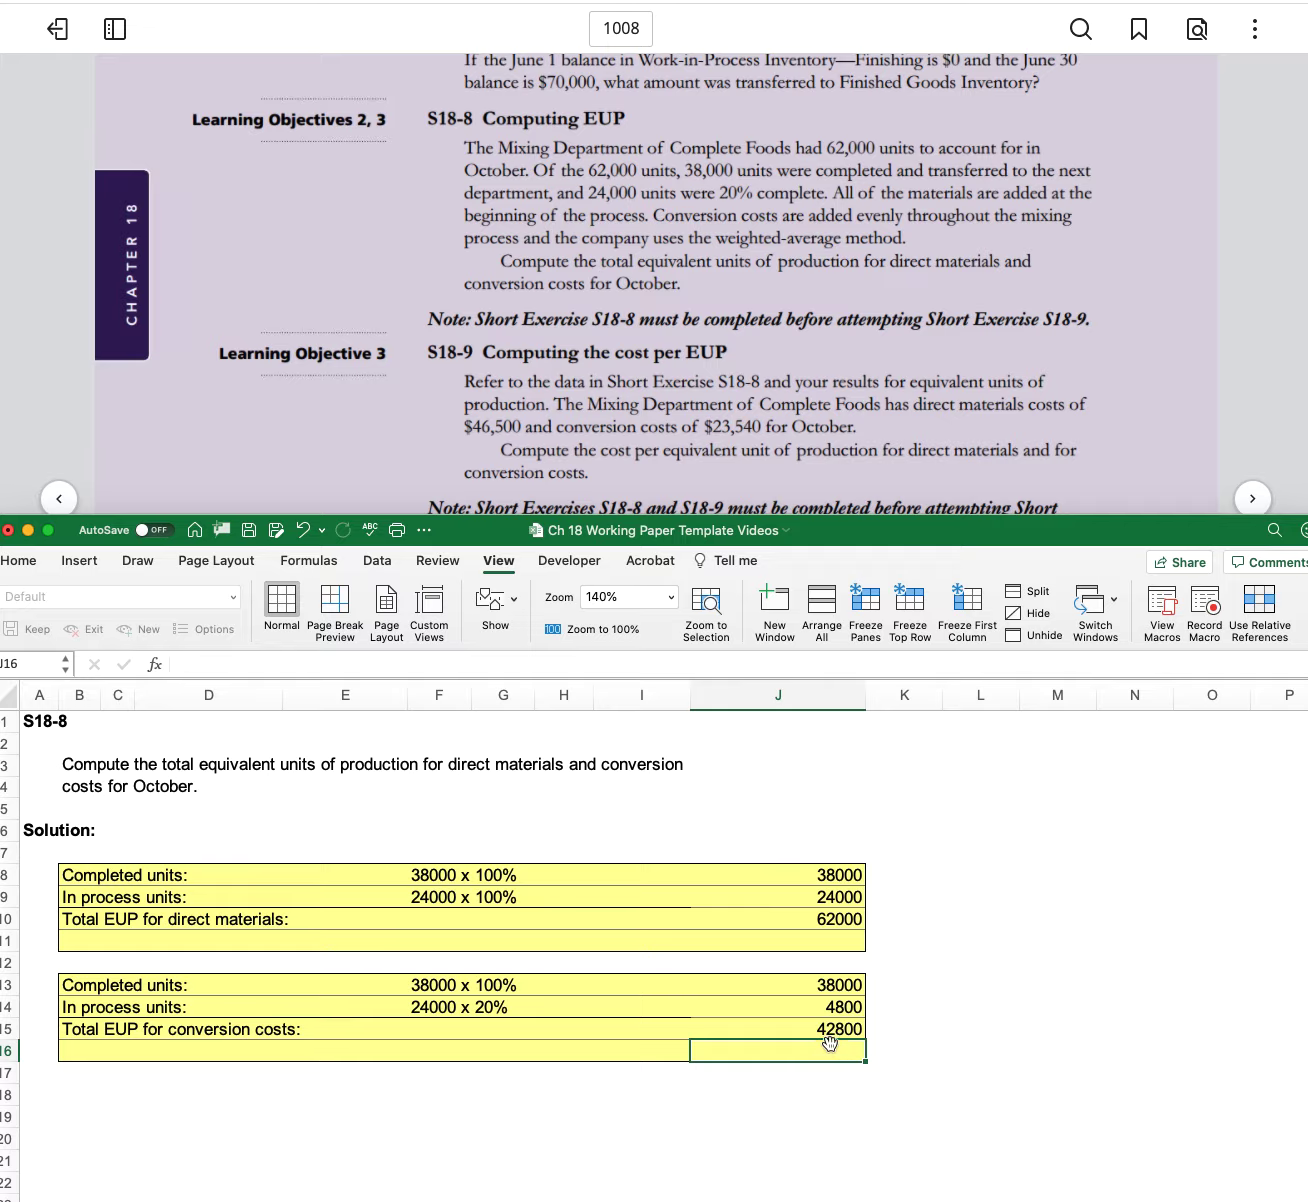